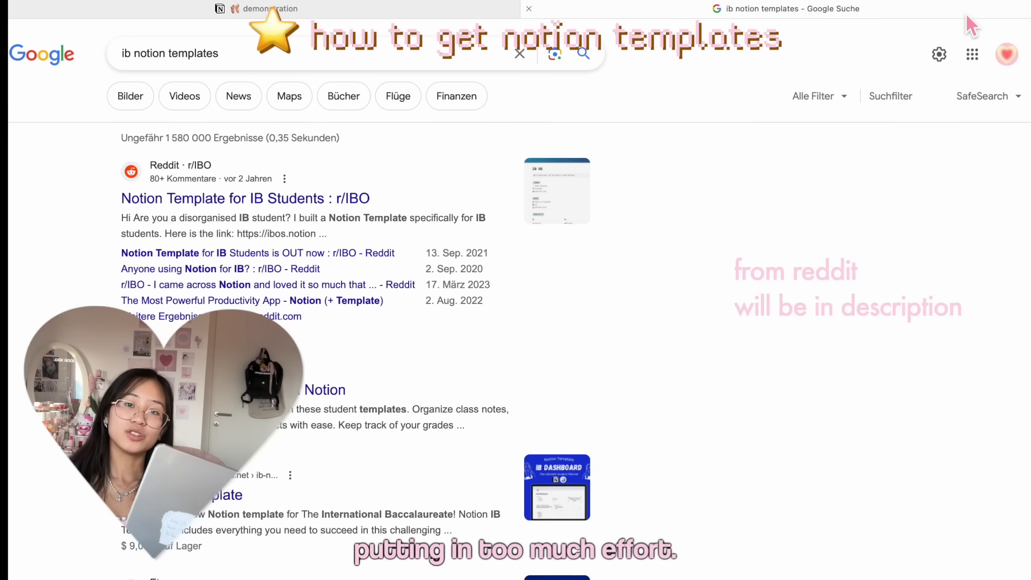
- Browse the websites table and the past papers page from the ib grind page
{"action": "left_click", "coordinate": [245, 198]}
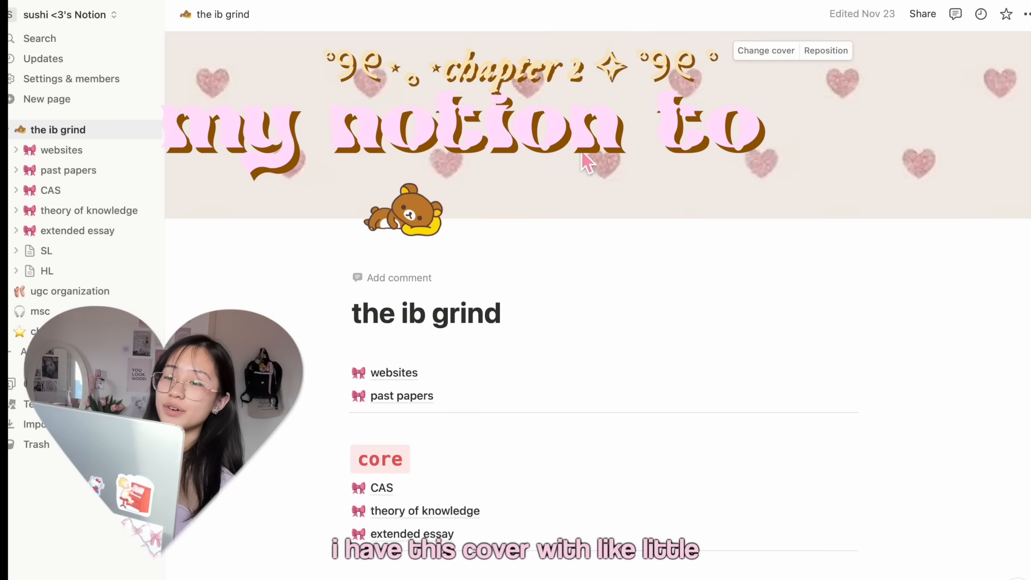
{"action": "left_click", "coordinate": [402, 215]}
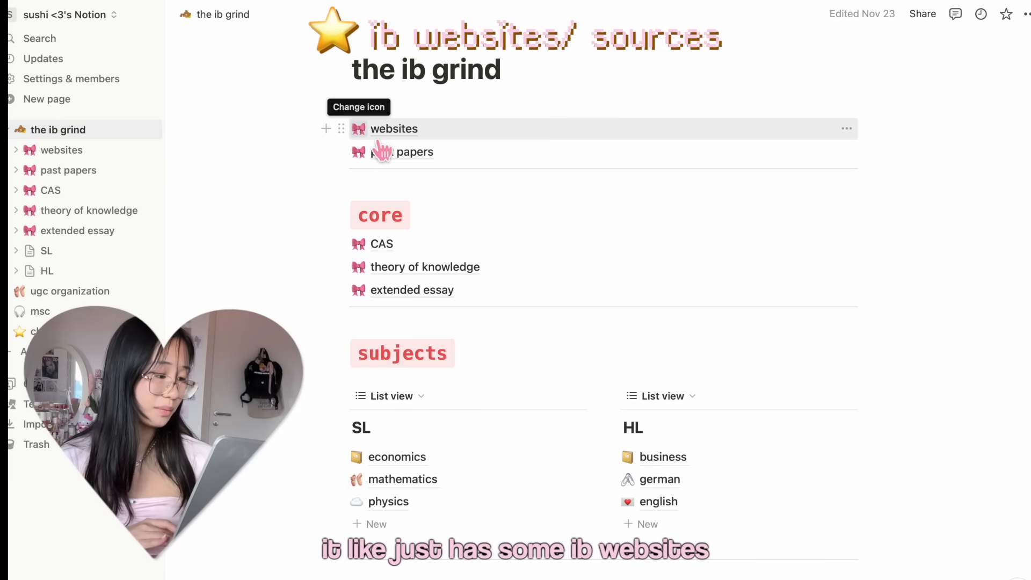
{"action": "left_click", "coordinate": [393, 129]}
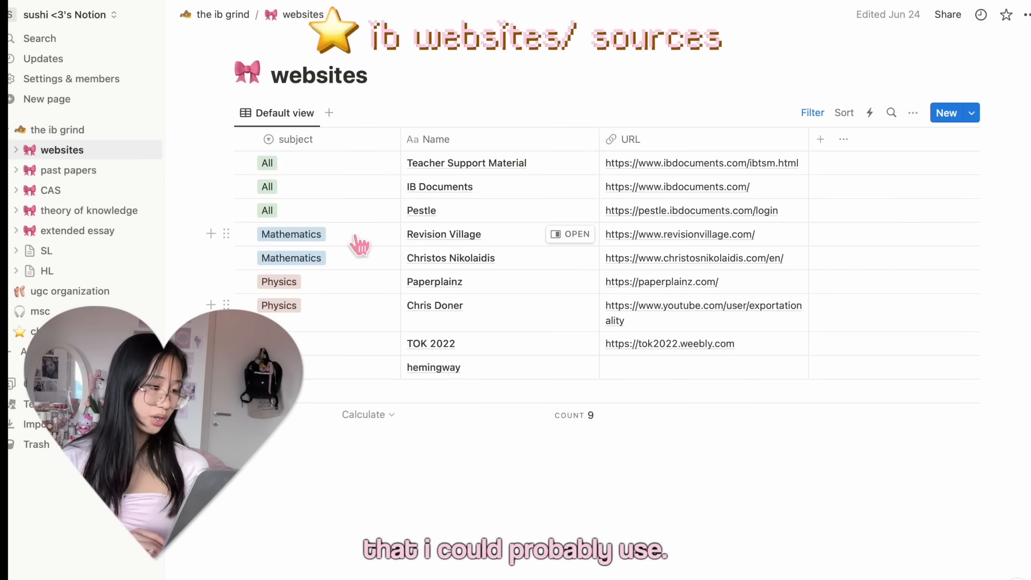
{"action": "left_click", "coordinate": [69, 170]}
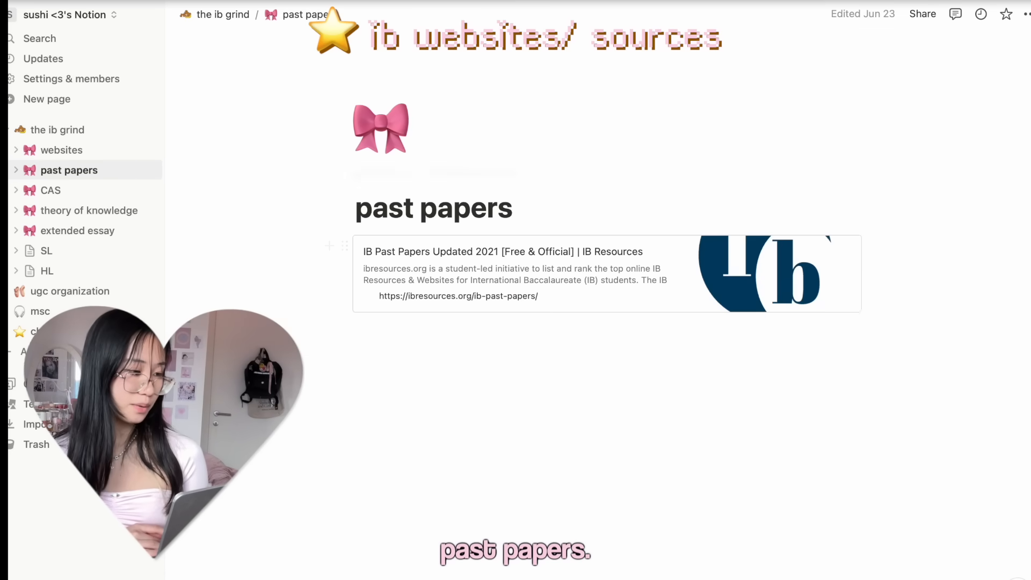
- Return to ib grind and open the theory of knowledge / extended essay page, reviewing its notes and drafts
{"action": "left_click", "coordinate": [50, 189]}
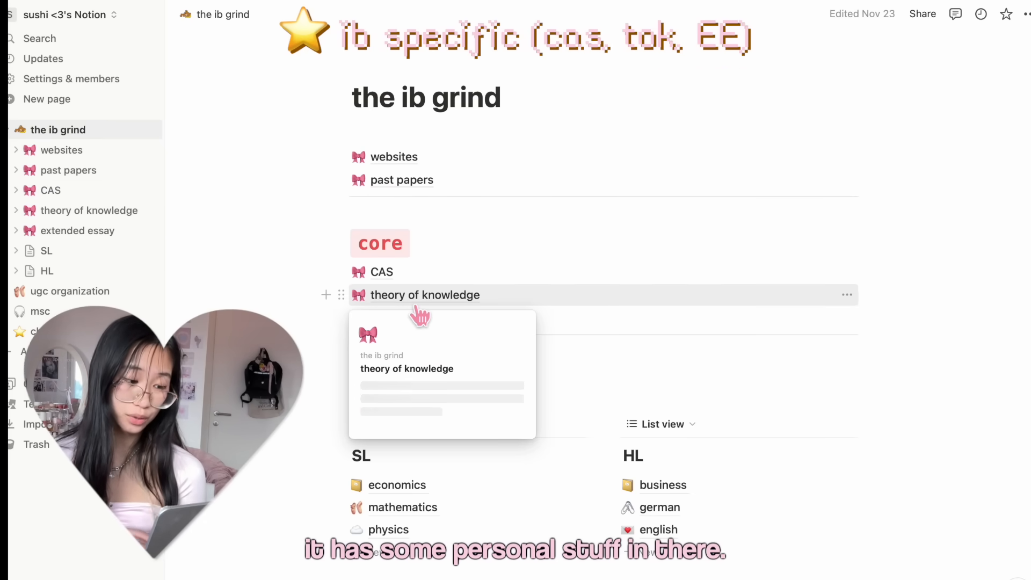
{"action": "left_click", "coordinate": [425, 295]}
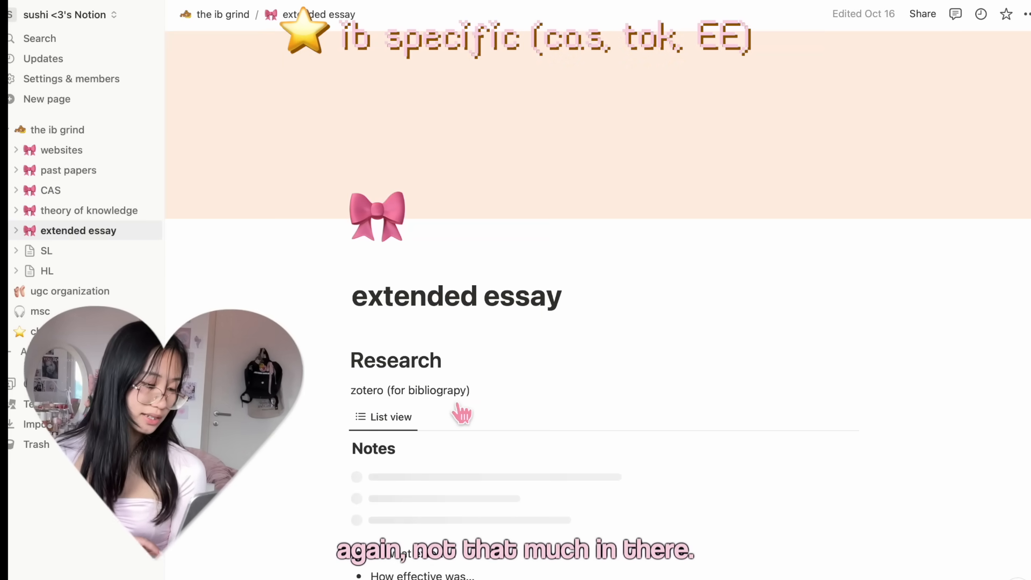
{"action": "scroll", "scroll_direction": "down", "scroll_amount": 3}
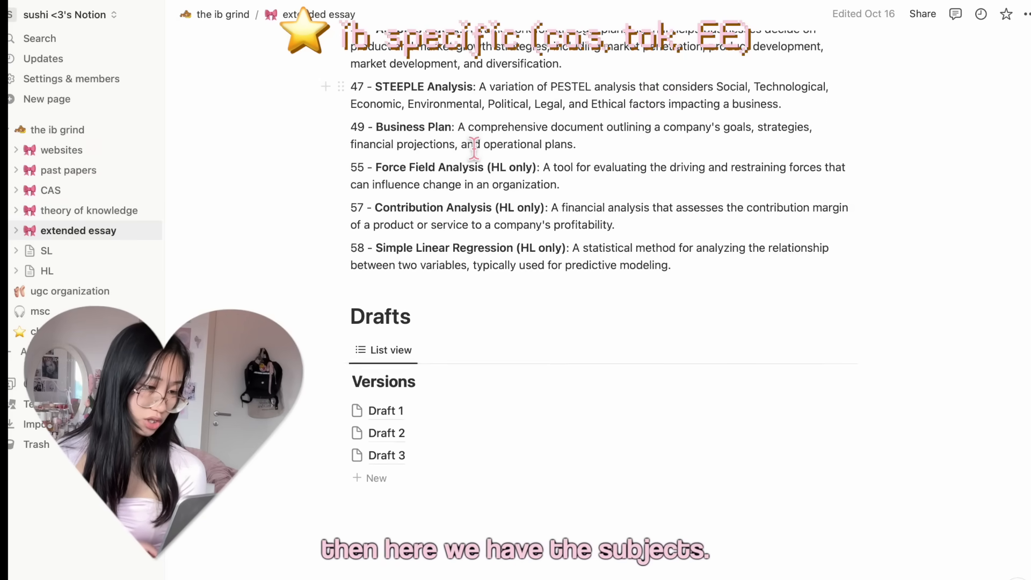
- Return to ib grind and open the economics subject page with its chapter list
{"action": "left_click", "coordinate": [221, 15]}
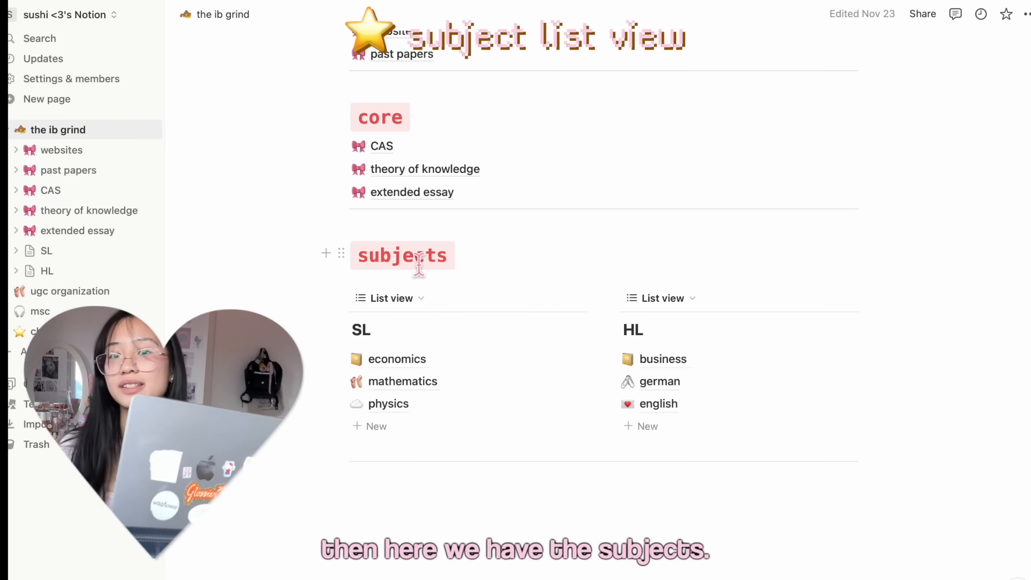
{"action": "mouse_move", "coordinate": [563, 286]}
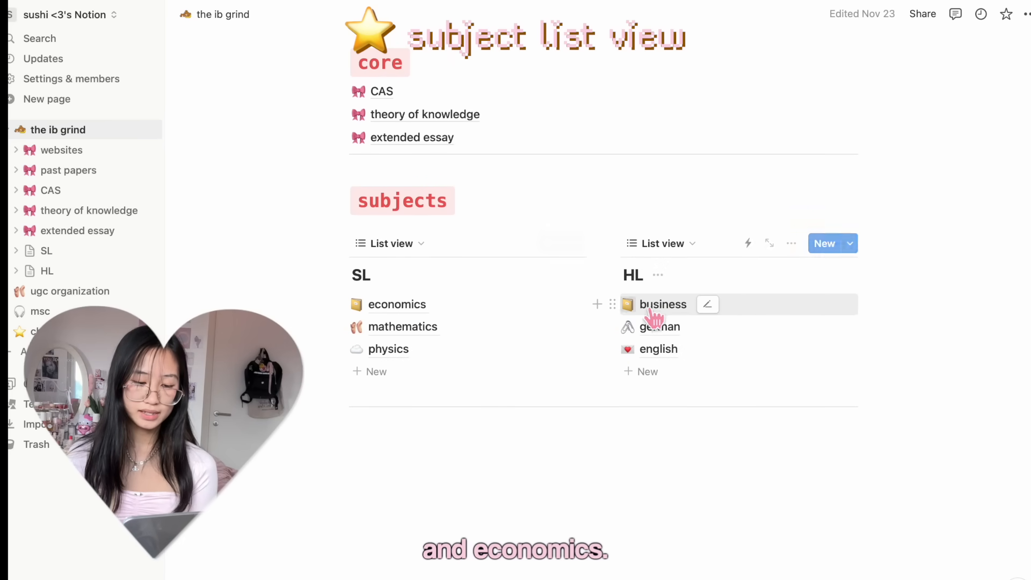
{"action": "left_click", "coordinate": [397, 305]}
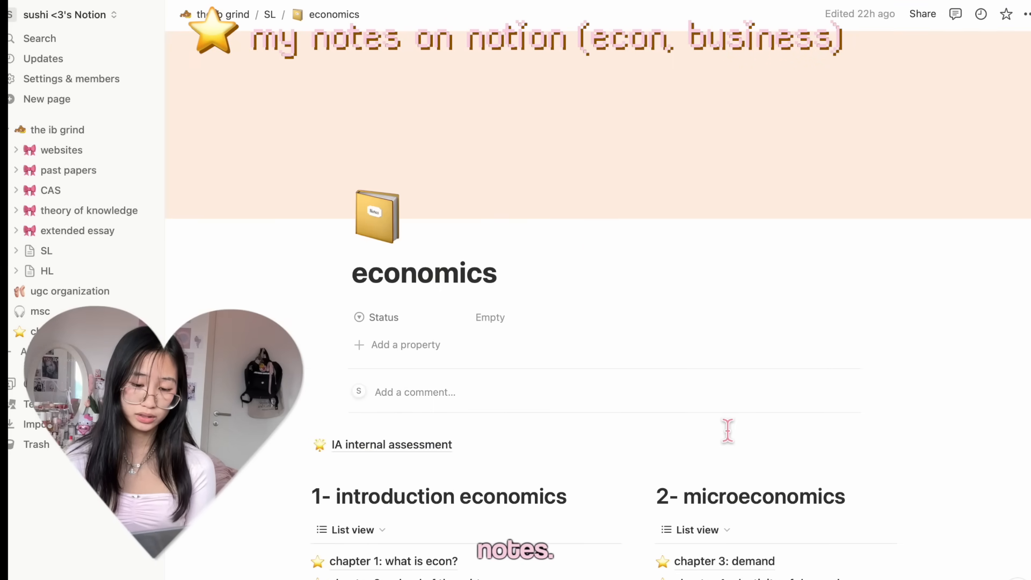
{"action": "scroll", "scroll_direction": "down", "scroll_amount": 3}
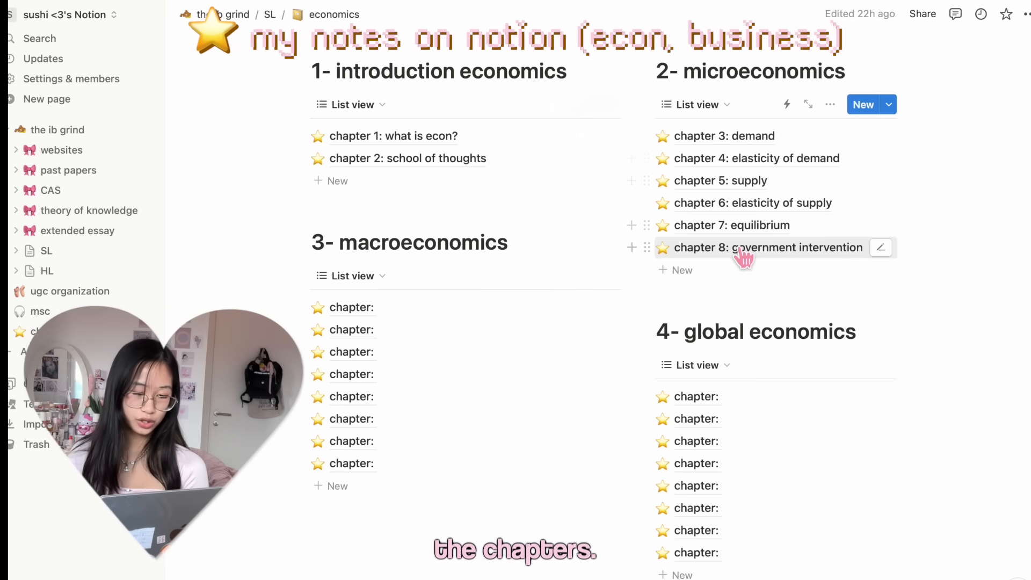
- Preview the chapter 3: demand notes, then move to the HL business subject page
{"action": "left_click", "coordinate": [393, 137]}
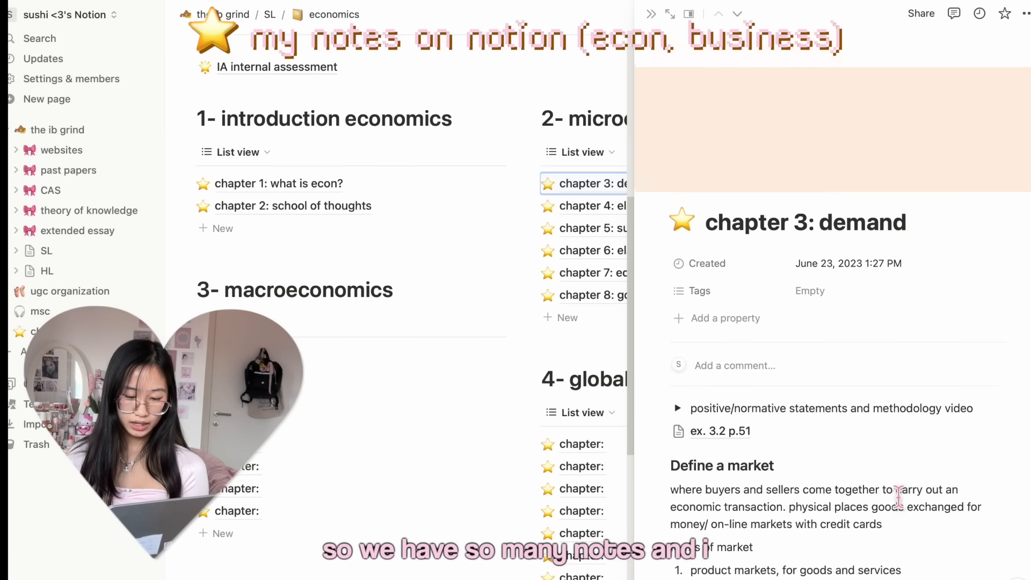
{"action": "left_click", "coordinate": [719, 431]}
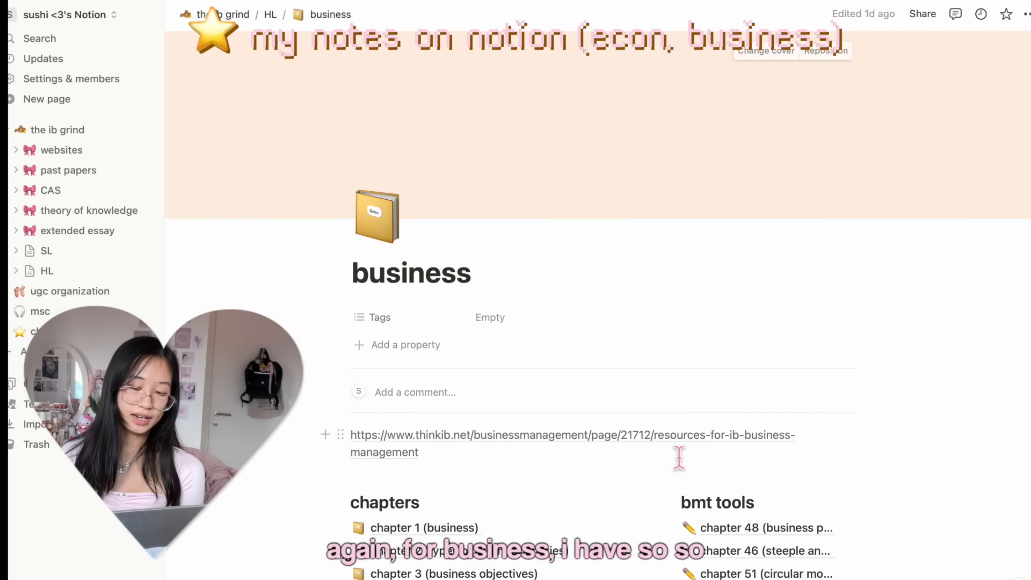
- Open chapter 5 (growth and revolution) on the business page and read through its notes
{"action": "scroll", "scroll_direction": "down", "scroll_amount": 3}
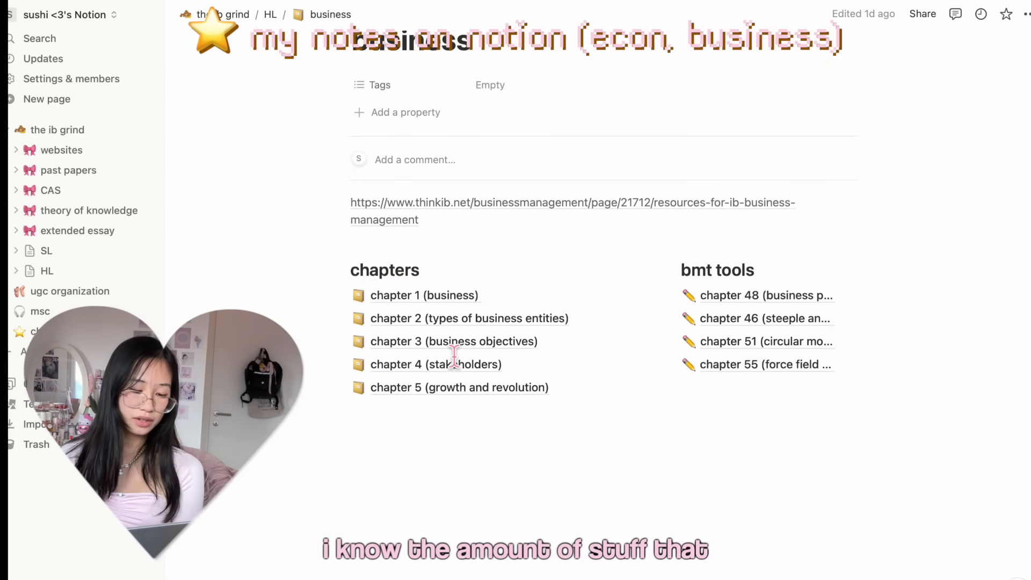
{"action": "left_click", "coordinate": [459, 386]}
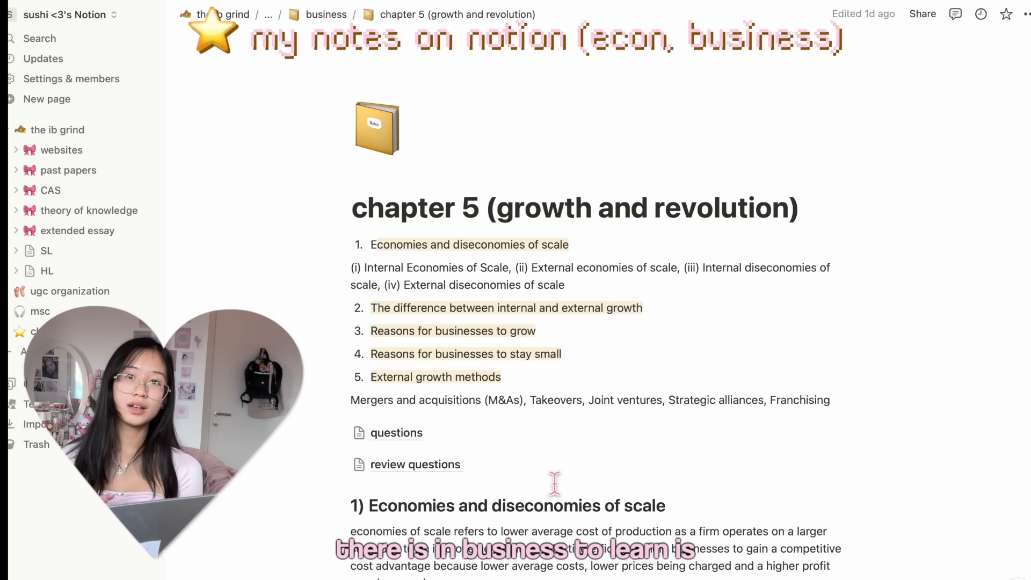
{"action": "scroll", "scroll_direction": "down", "scroll_amount": 3}
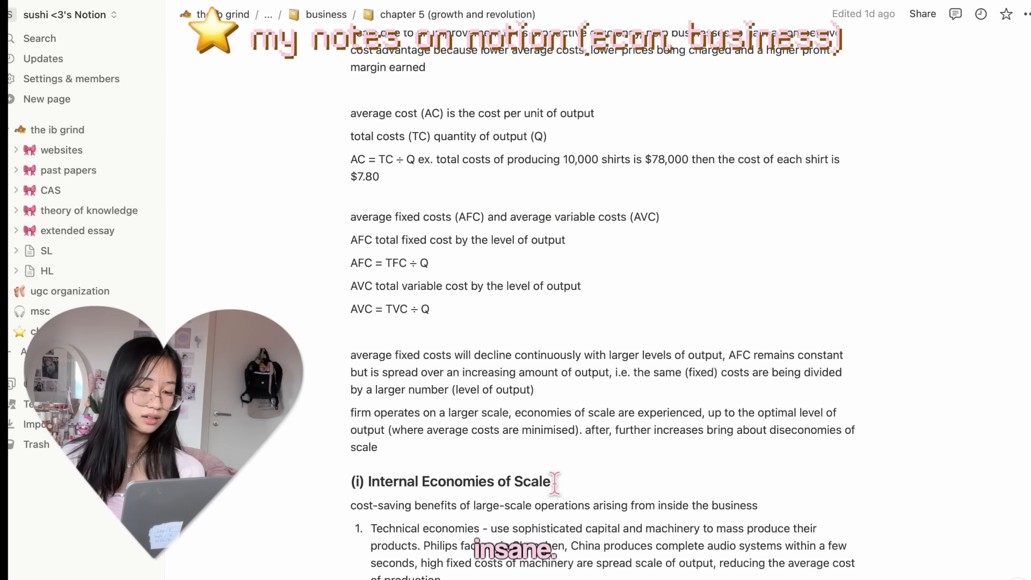
{"action": "scroll", "scroll_direction": "down", "scroll_amount": 3}
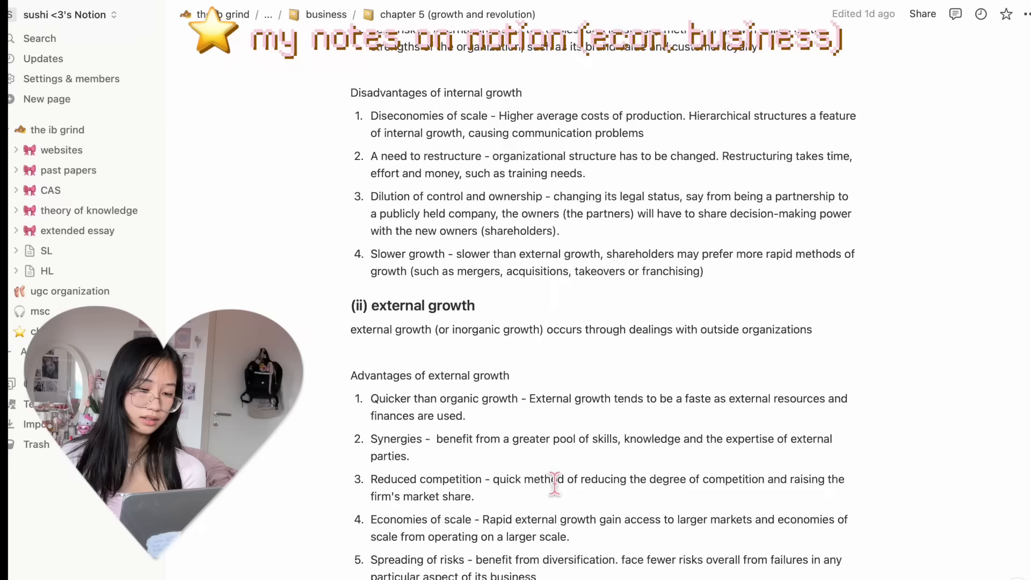
{"action": "scroll", "scroll_direction": "down", "scroll_amount": 3}
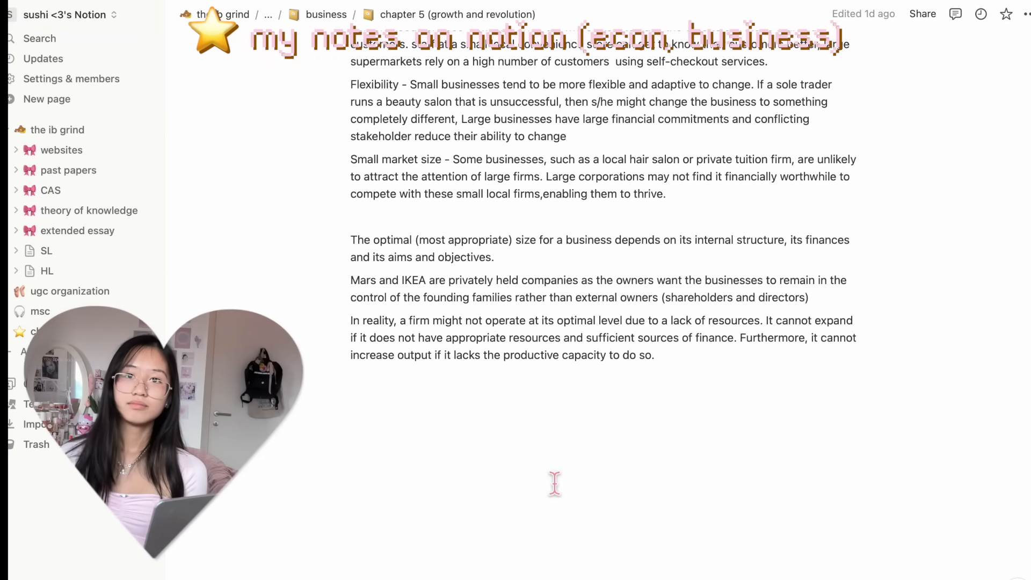
- Navigate back via the breadcrumb to business and then the ib grind main page
{"action": "left_click", "coordinate": [322, 15]}
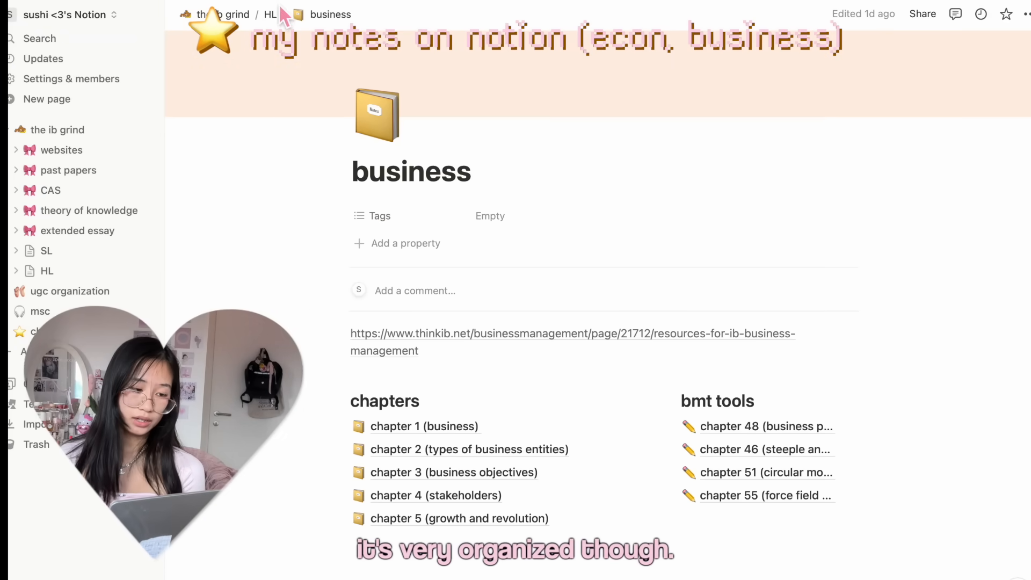
{"action": "left_click", "coordinate": [221, 15]}
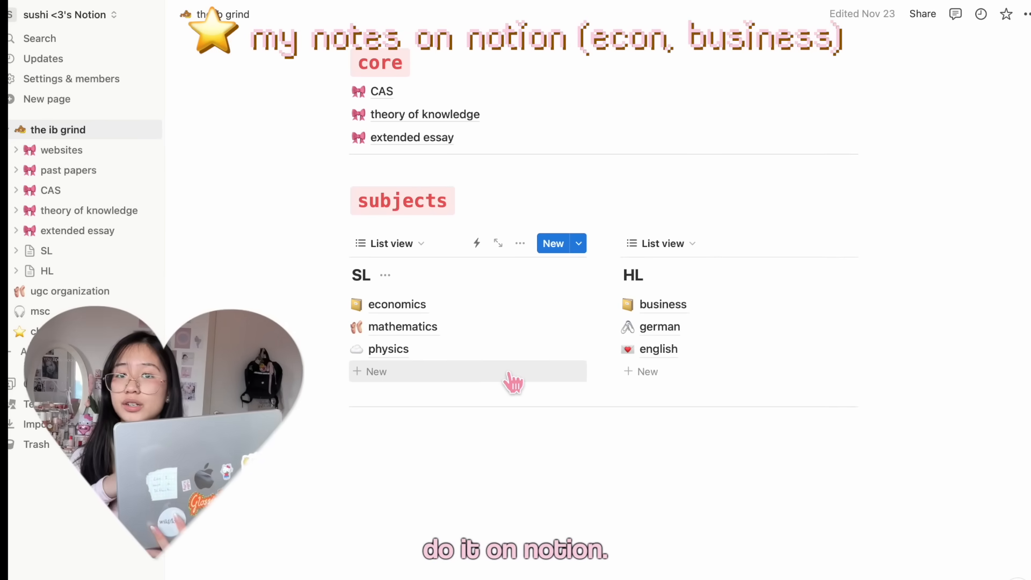
- Preview the physics and german subject pages, then open the identitäten topic page
{"action": "left_click", "coordinate": [403, 327]}
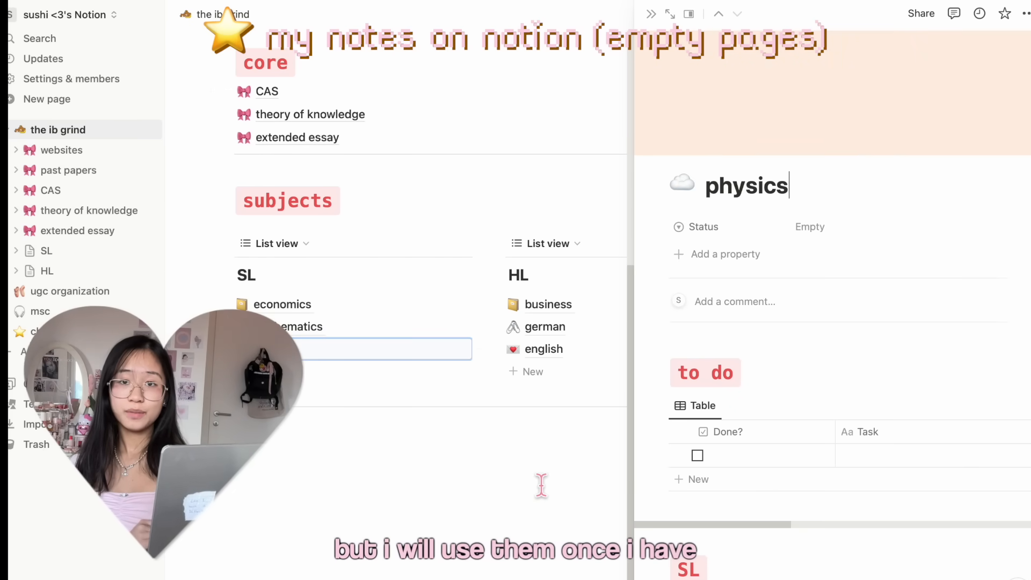
{"action": "left_click", "coordinate": [545, 326]}
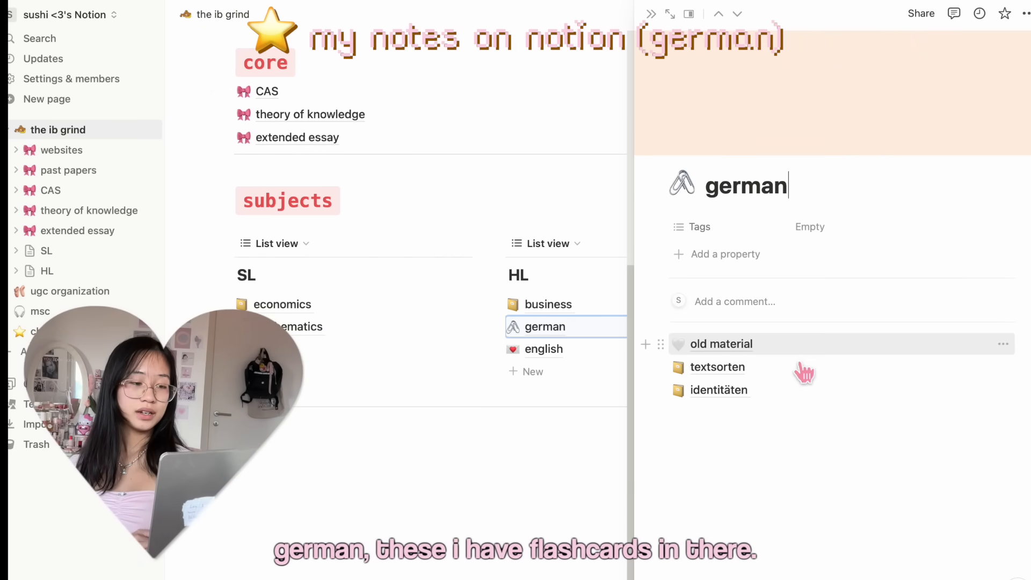
{"action": "left_click", "coordinate": [719, 390]}
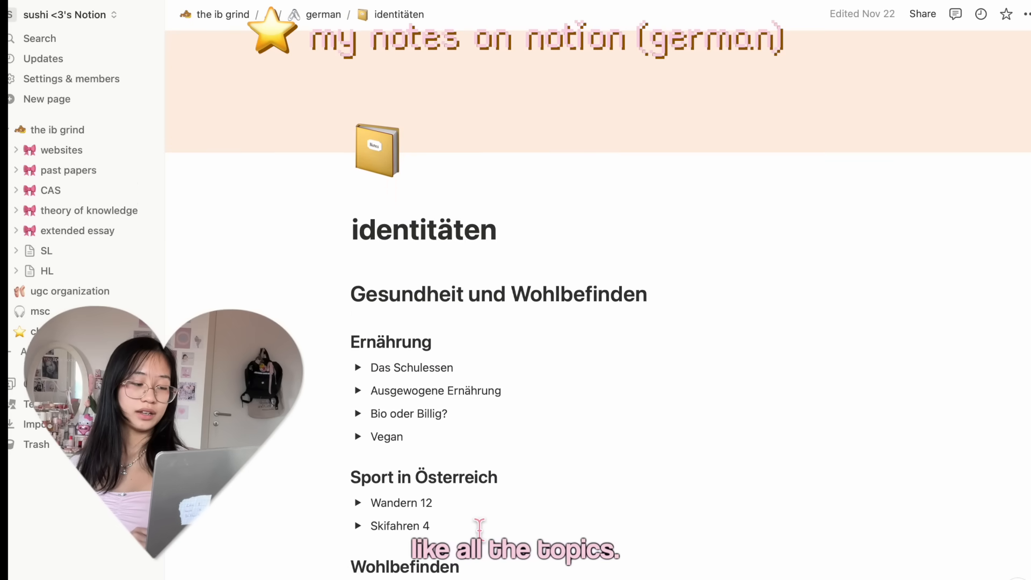
- Expand the Wenig Vielfalt Schulessen flashcard to reveal its bullet answers
{"action": "scroll", "scroll_direction": "down", "scroll_amount": 3}
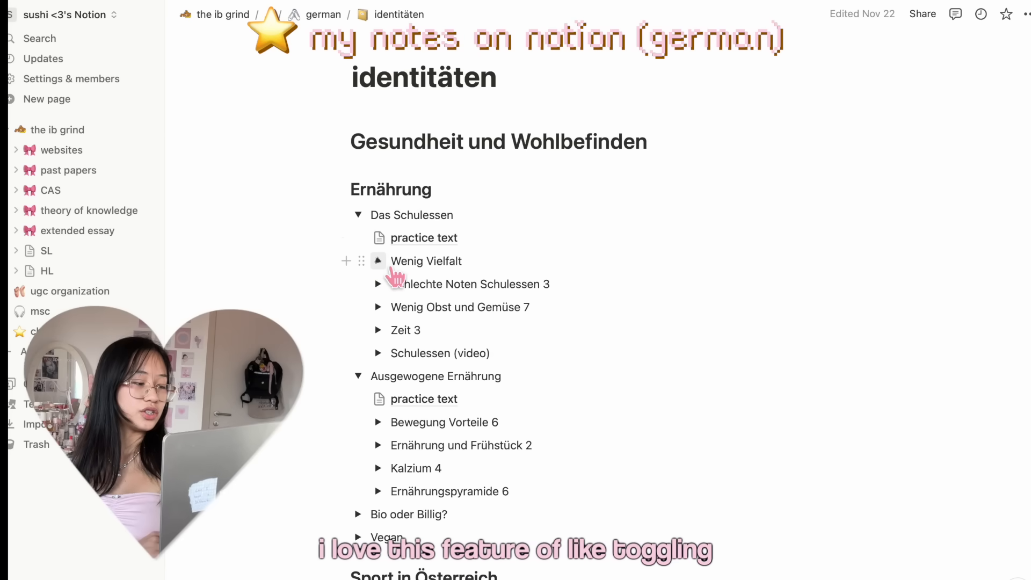
{"action": "left_click", "coordinate": [378, 261]}
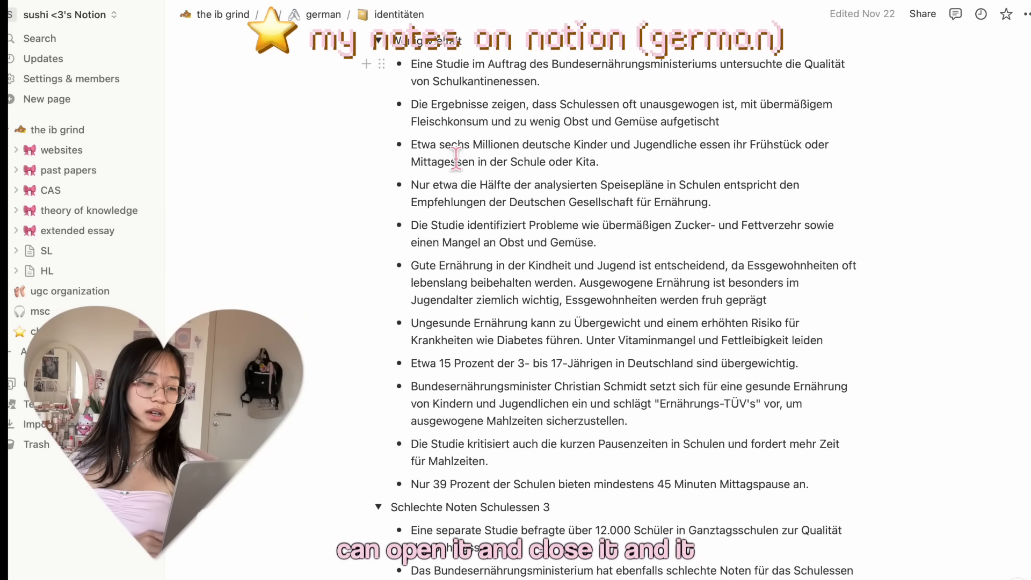
- Expand the Wenig Obst und Gemüse and Schlechte Noten flashcards, then fold the toggles closed again
{"action": "scroll", "scroll_direction": "down", "scroll_amount": 3}
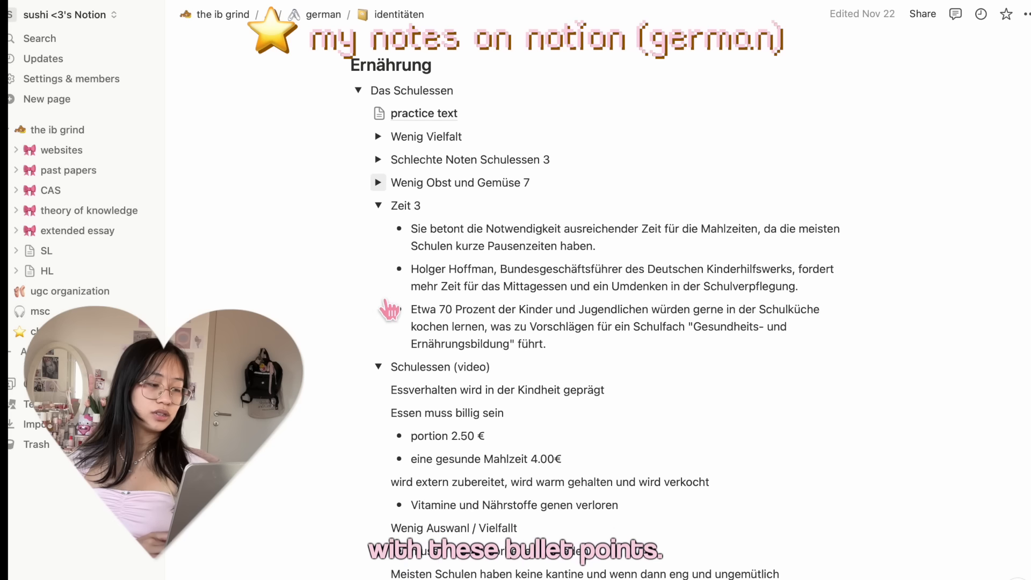
{"action": "left_click", "coordinate": [378, 205]}
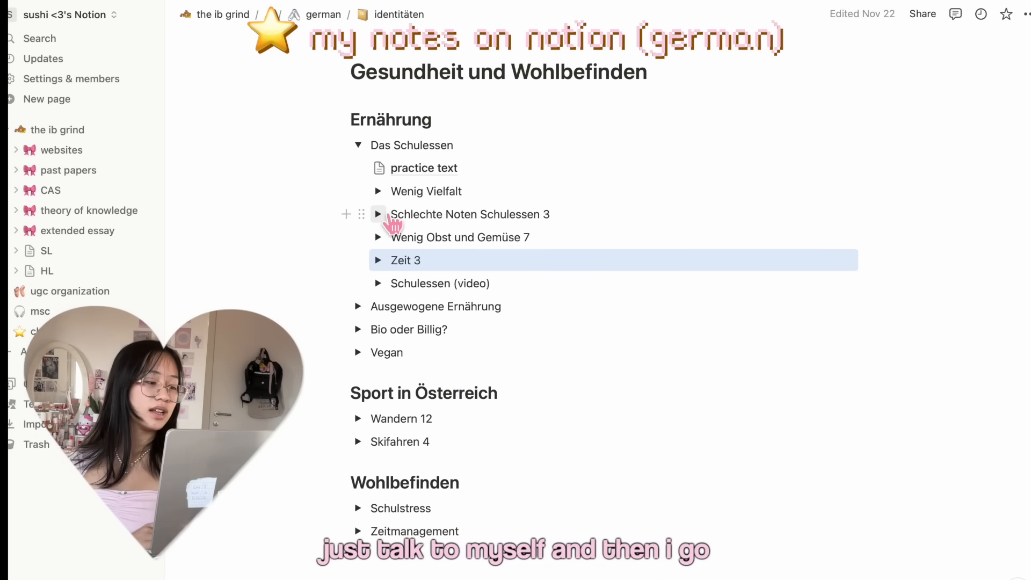
{"action": "left_click", "coordinate": [378, 214]}
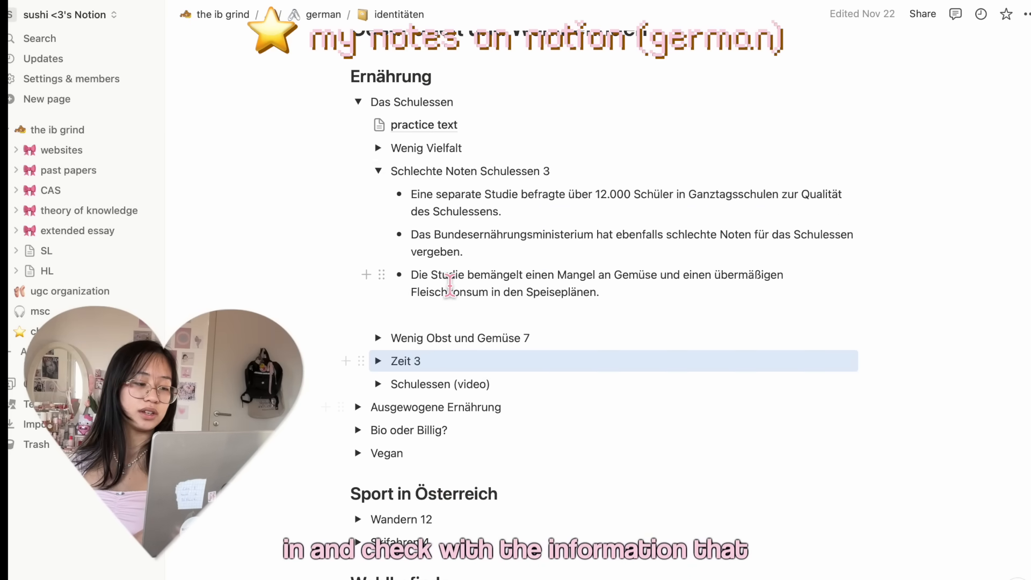
{"action": "left_click", "coordinate": [378, 171]}
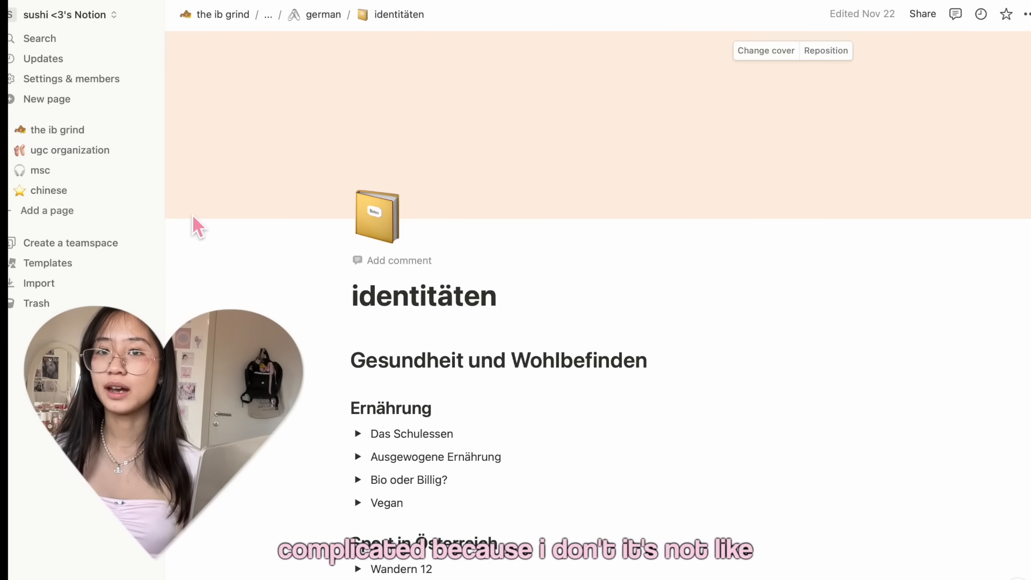
- Create a new blank untitled page in the workspace from the sidebar
{"action": "left_click", "coordinate": [56, 130]}
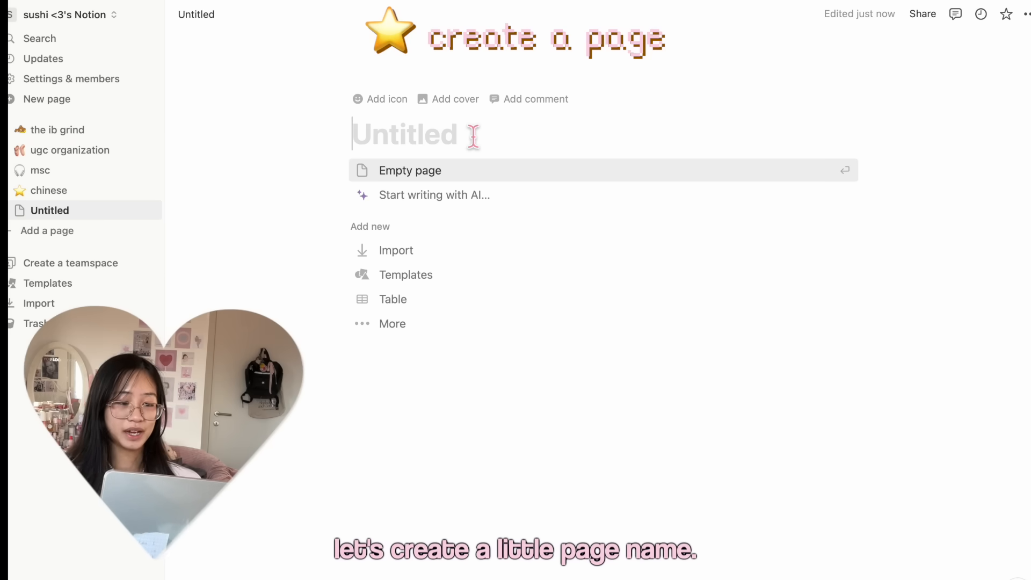
- Title the page 'demonstration', give it a ballet-shoes emoji icon and a peach cover
{"action": "type", "text": "demonstration"}
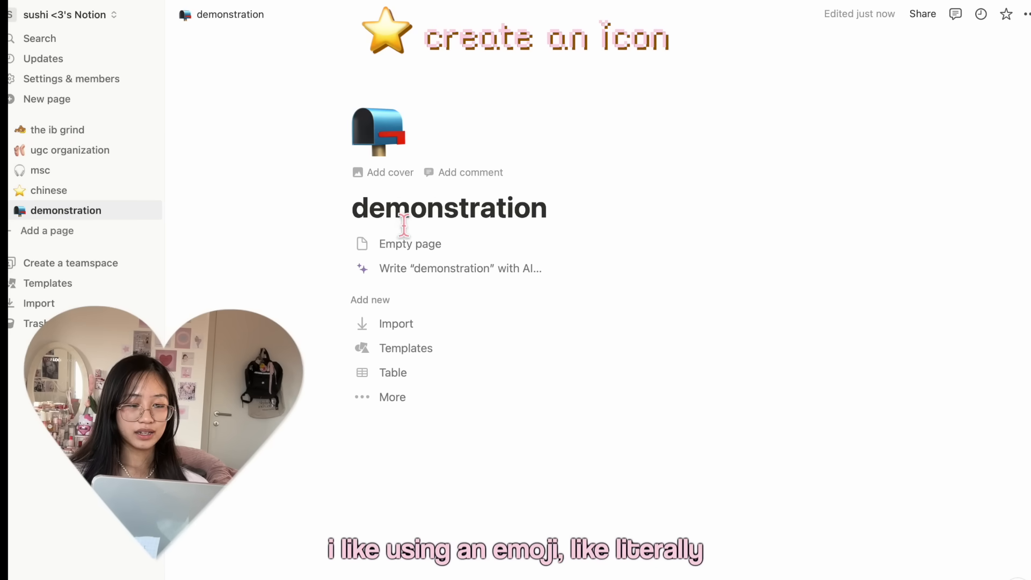
{"action": "left_click", "coordinate": [378, 128]}
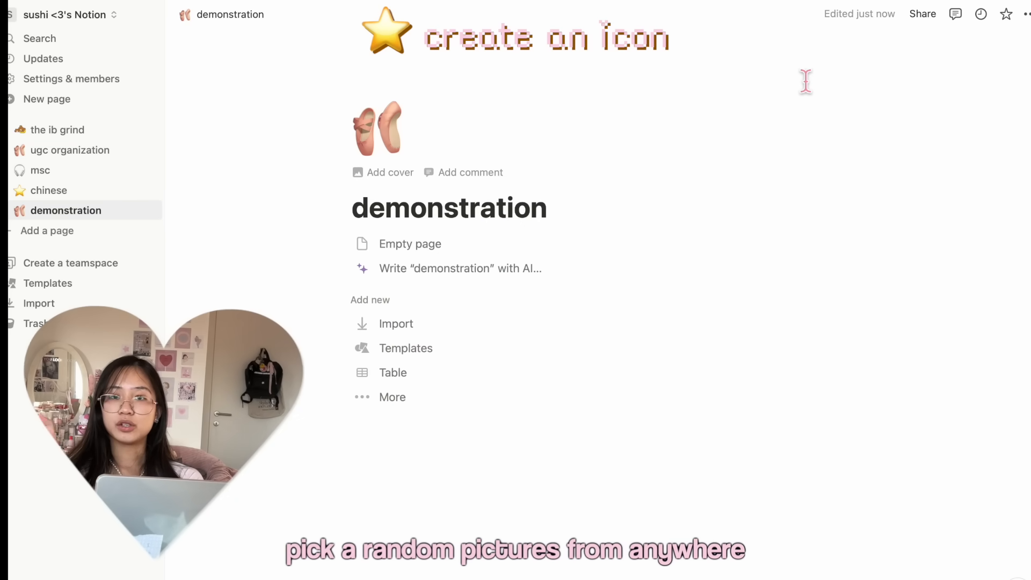
{"action": "left_click", "coordinate": [391, 172]}
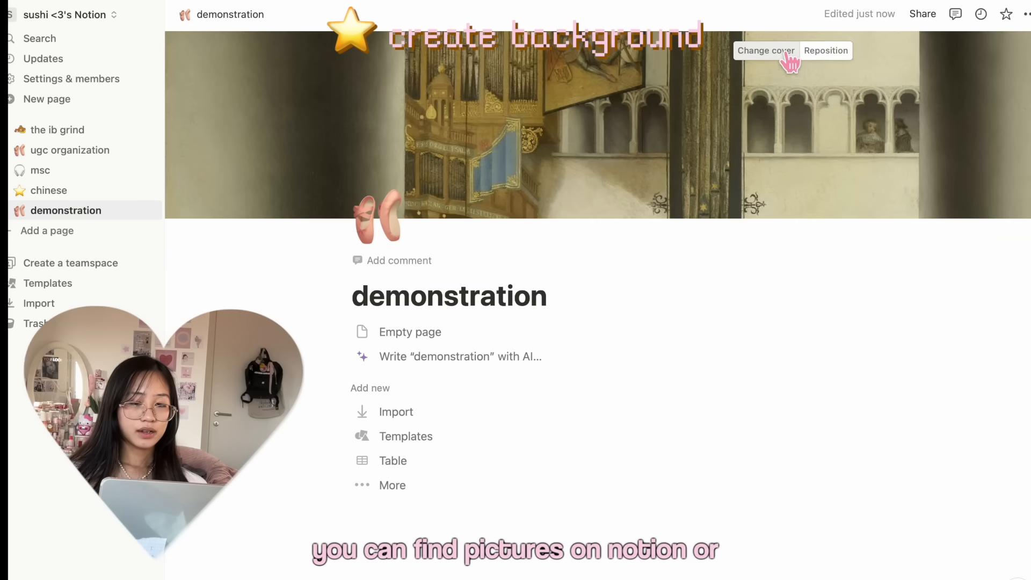
{"action": "left_click", "coordinate": [765, 50]}
{"action": "type", "text": "/"}
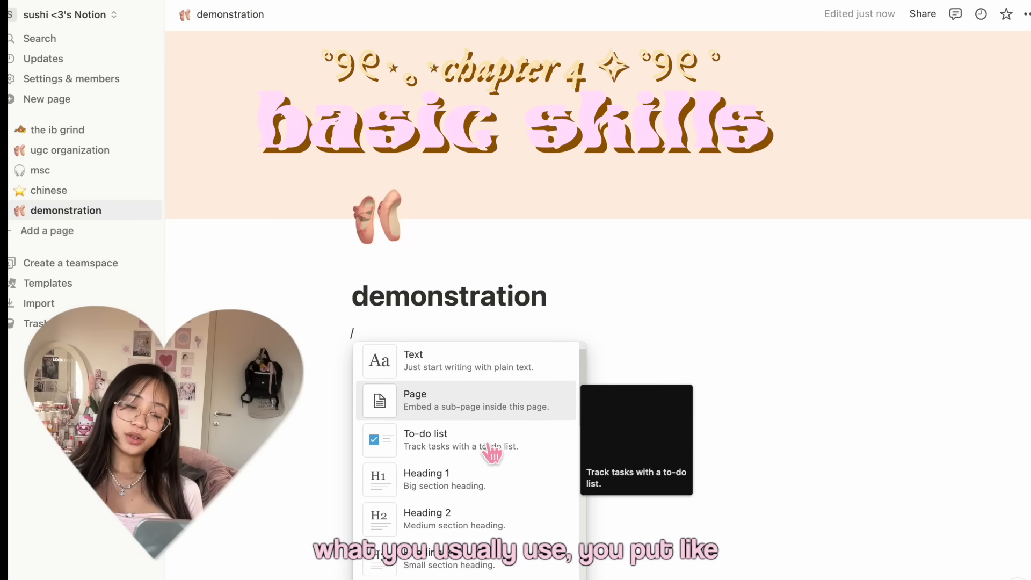
- Add a 'chapter 1' heading, a '1.1 urmom' subheading and a to-do list: clean room, urmom, heyy
{"action": "scroll", "scroll_direction": "down", "scroll_amount": 3}
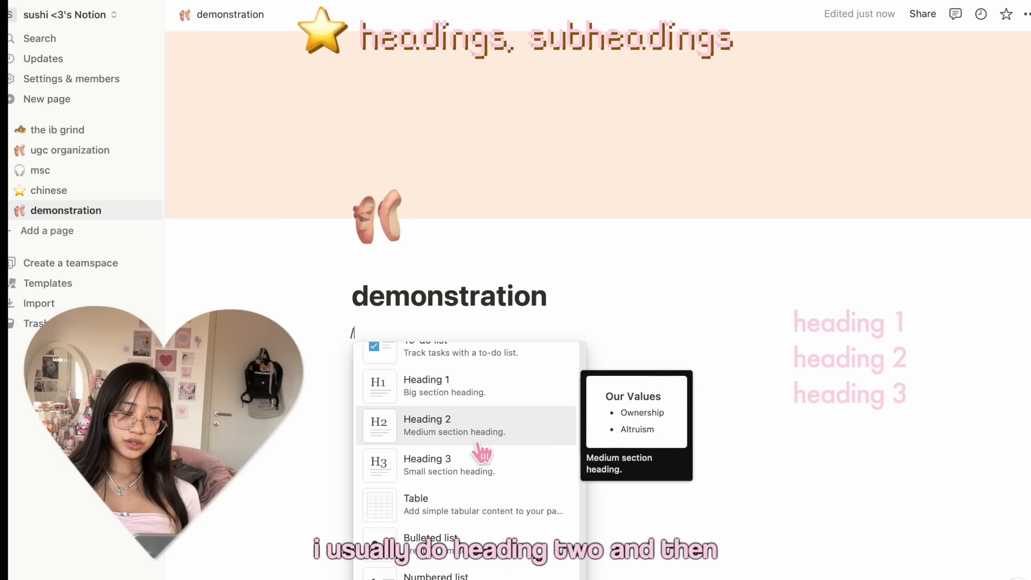
{"action": "left_click", "coordinate": [453, 425]}
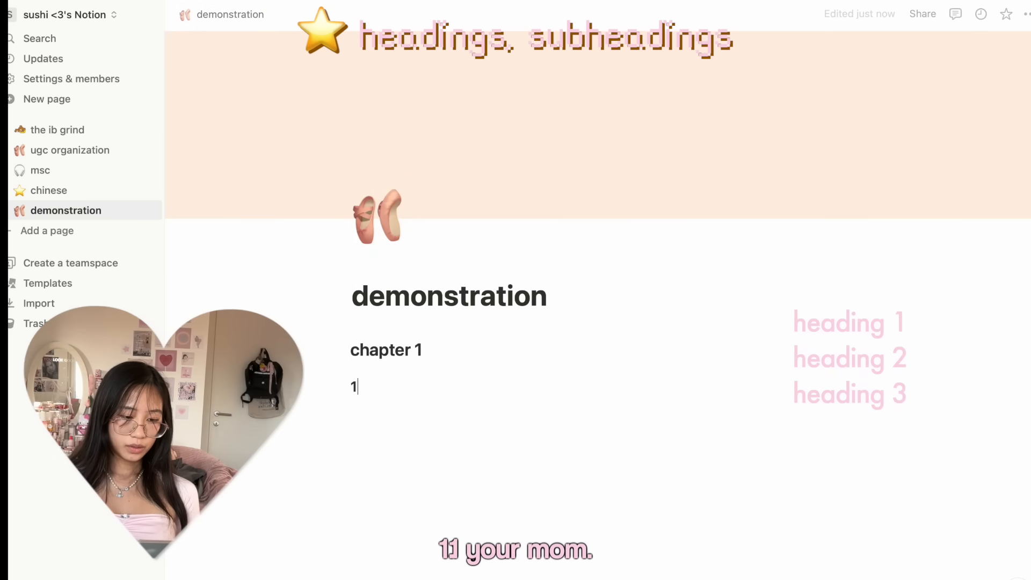
{"action": "type", "text": ".1ur"}
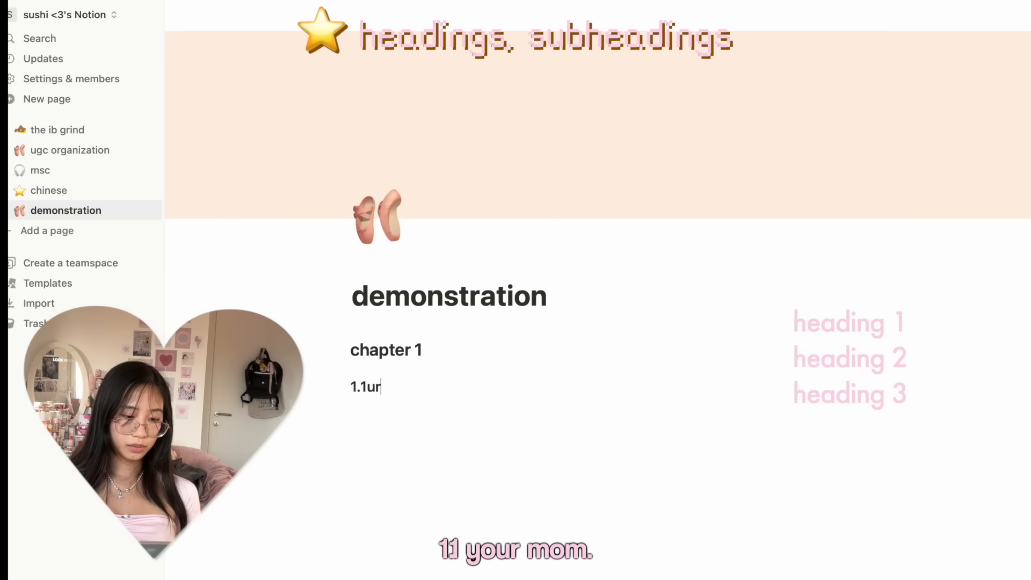
{"action": "type", "text": "mom"}
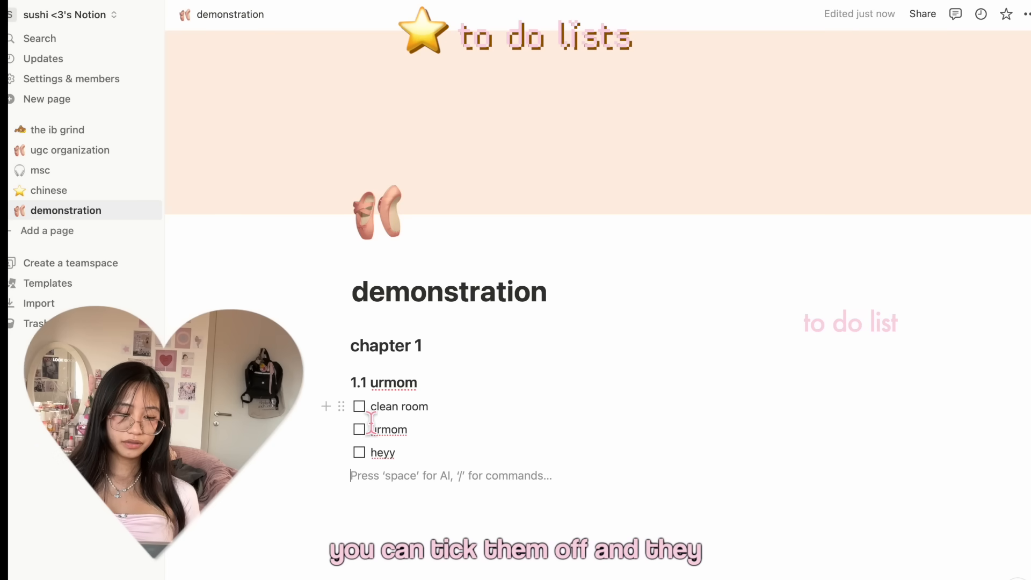
- Embed an 'exercise 1.1' sub-page with placeholder notes, then return to the demonstration page
{"action": "left_click", "coordinate": [358, 405]}
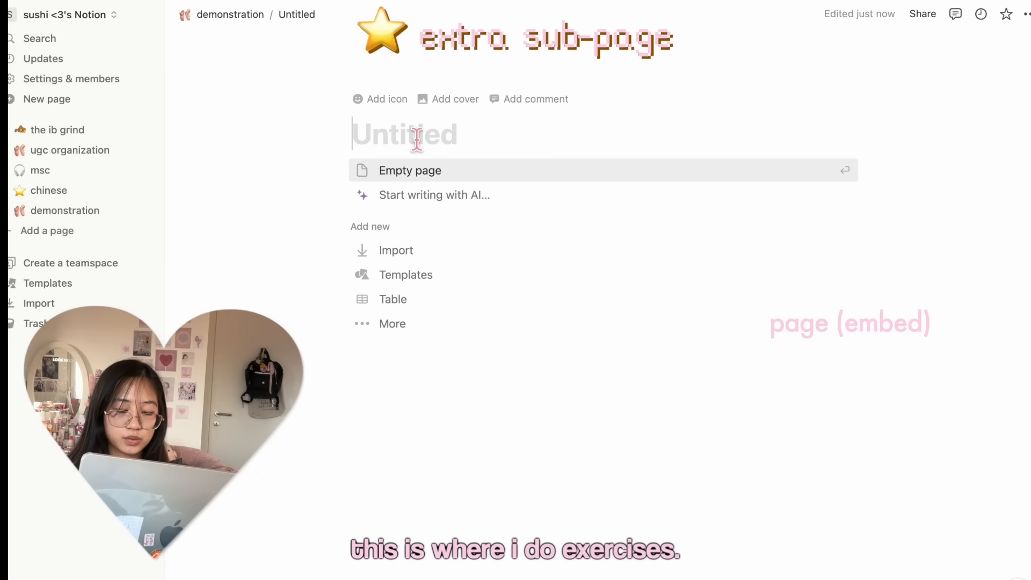
{"action": "type", "text": "exer"}
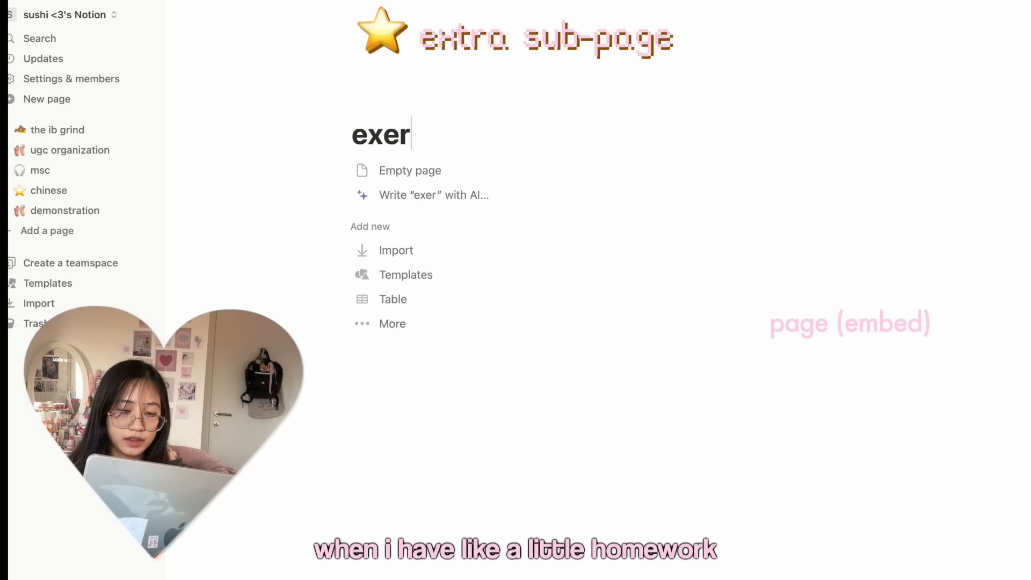
{"action": "left_click", "coordinate": [410, 170]}
{"action": "type", "text": "page 123"}
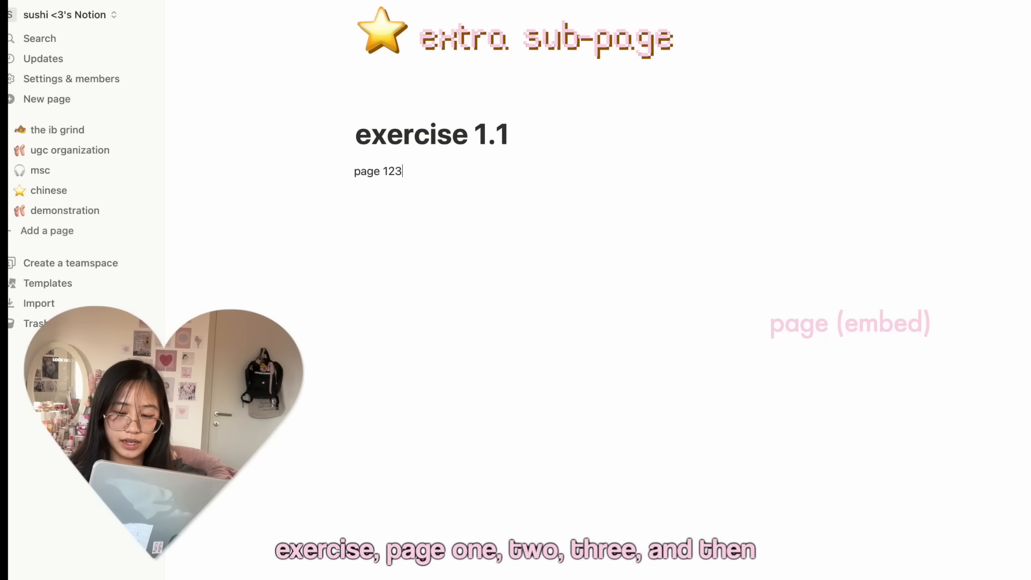
{"action": "type", "text": "kdfsuhglis"}
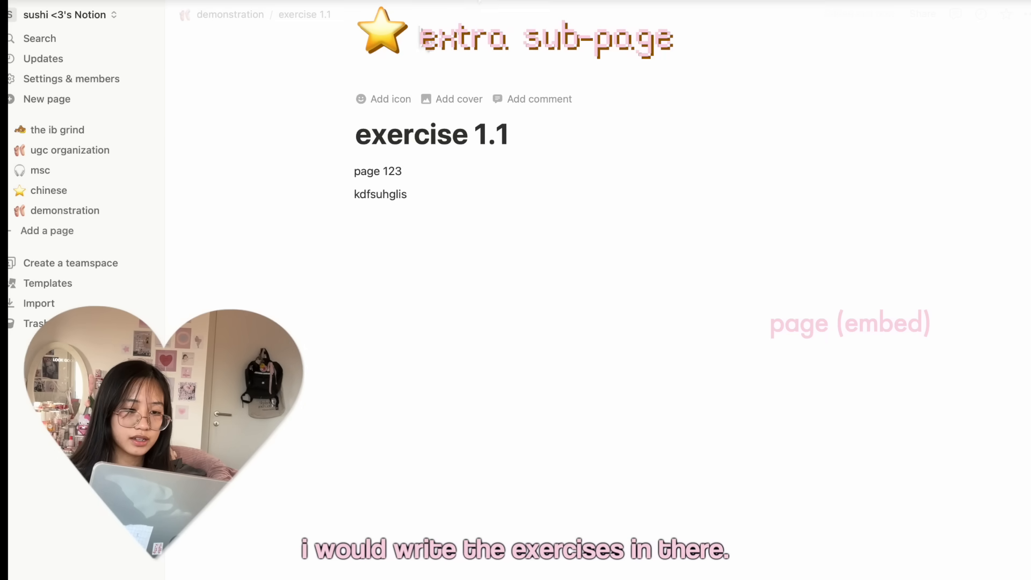
{"action": "left_click", "coordinate": [64, 211]}
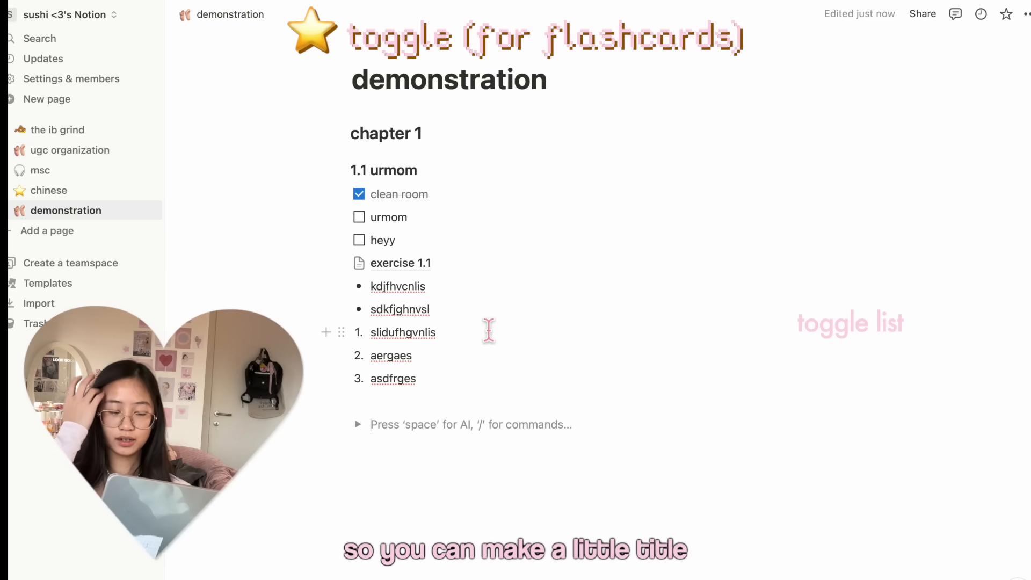
- Give the mitochondria? flashcard the answer 'power house of a cell' and reveal it inside the toggle
{"action": "type", "text": "power"}
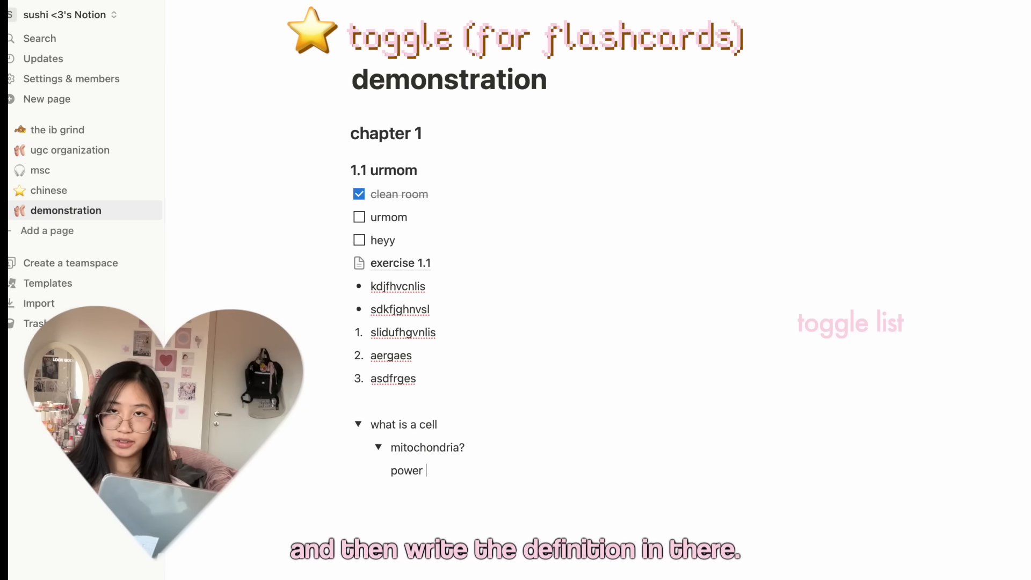
{"action": "type", "text": "house of a cell"}
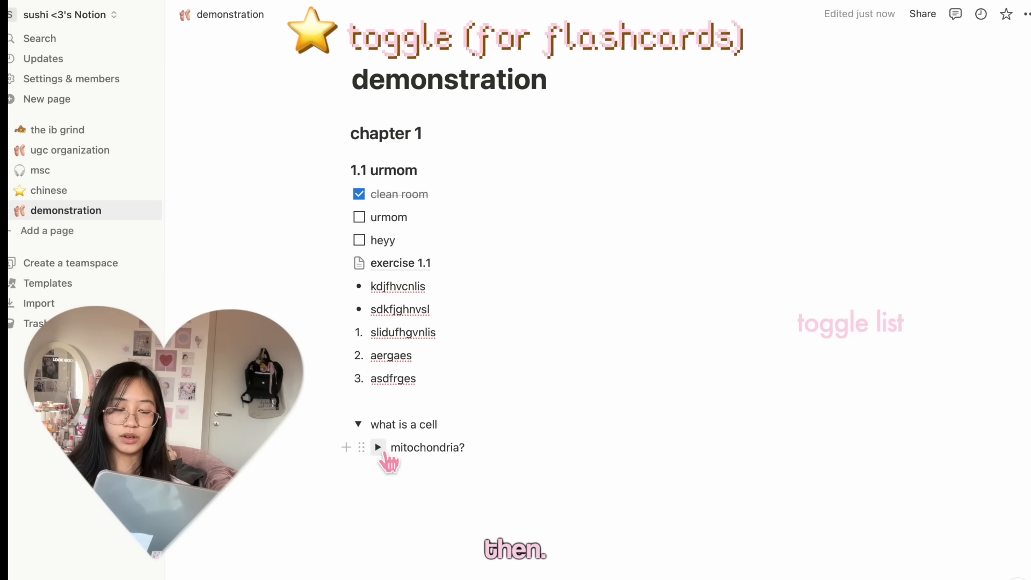
{"action": "left_click", "coordinate": [376, 447]}
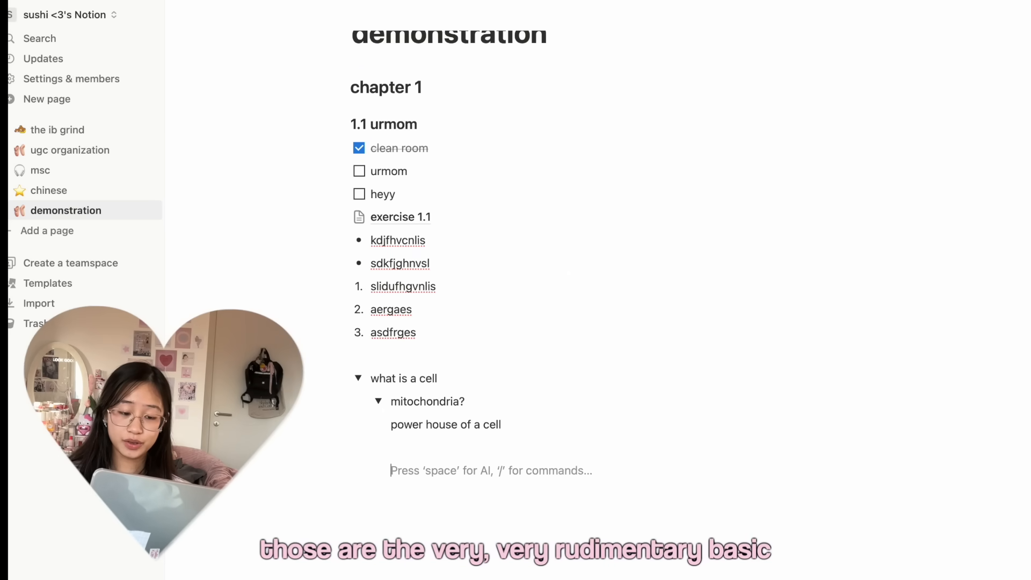
{"action": "type", "text": "/"}
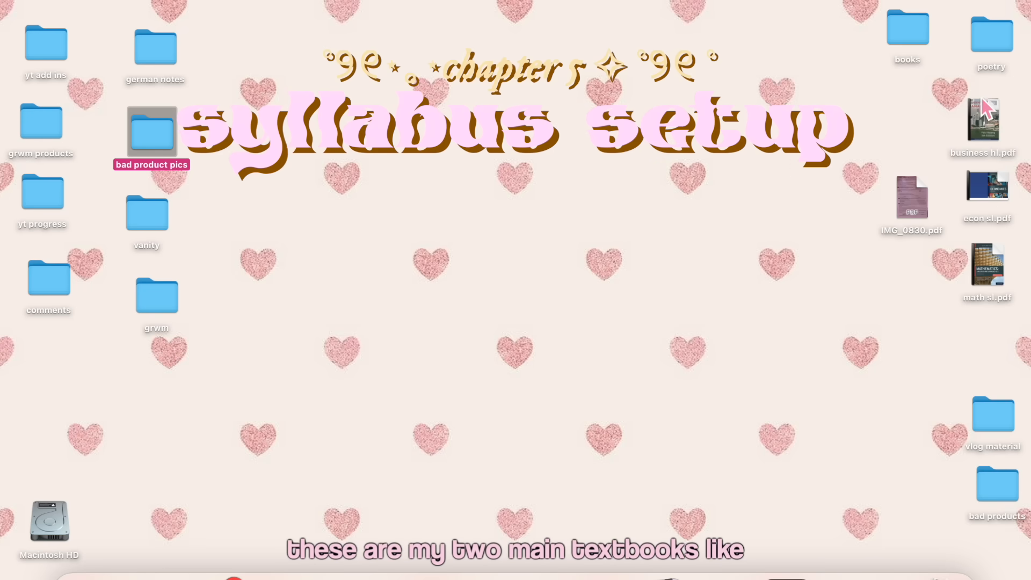
- Open business hl.pdf from the desktop in Preview and scroll to its table of contents
{"action": "double_click", "coordinate": [983, 120]}
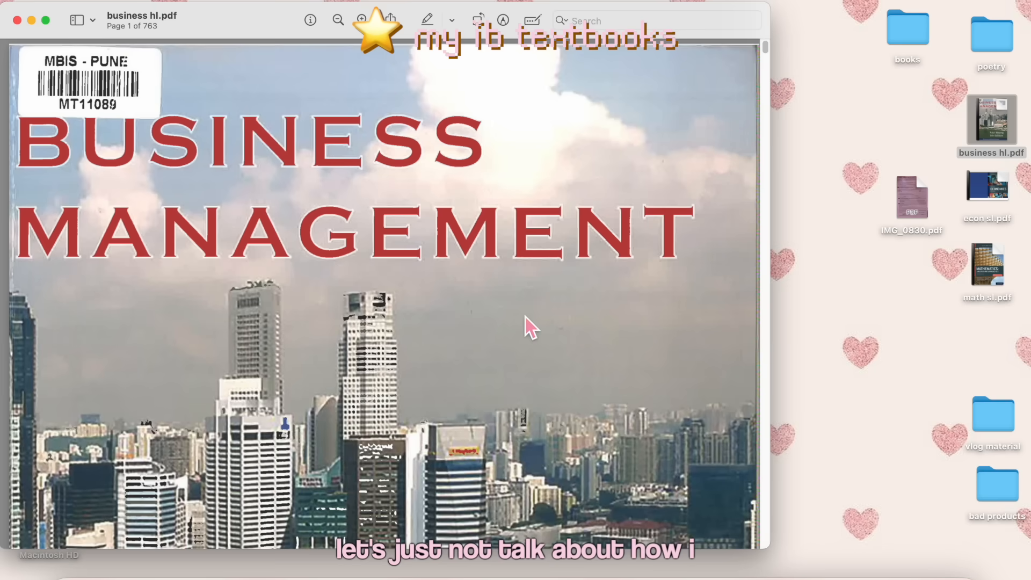
{"action": "scroll", "scroll_direction": "down", "scroll_amount": 3}
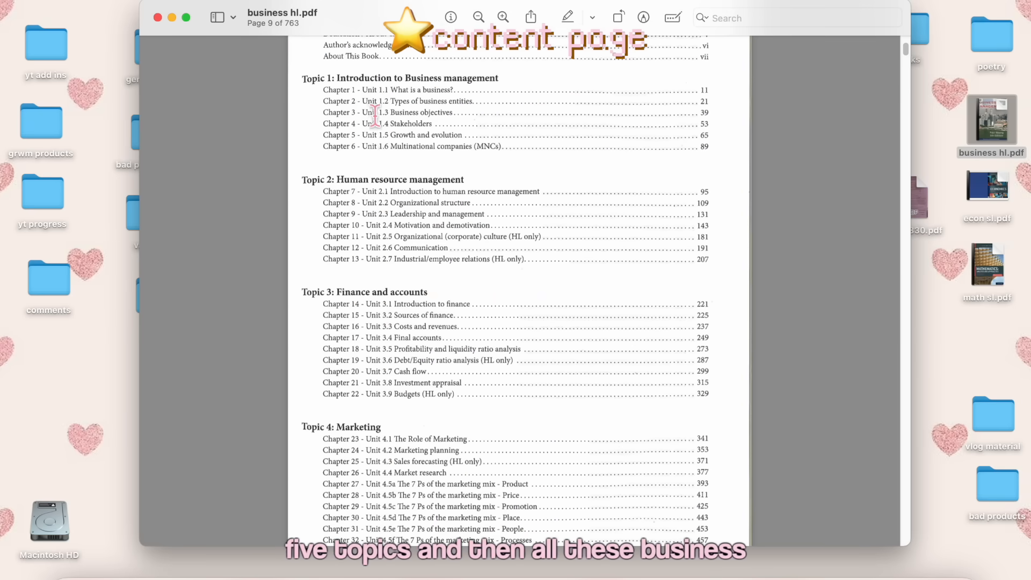
{"action": "scroll", "scroll_direction": "down", "scroll_amount": 3}
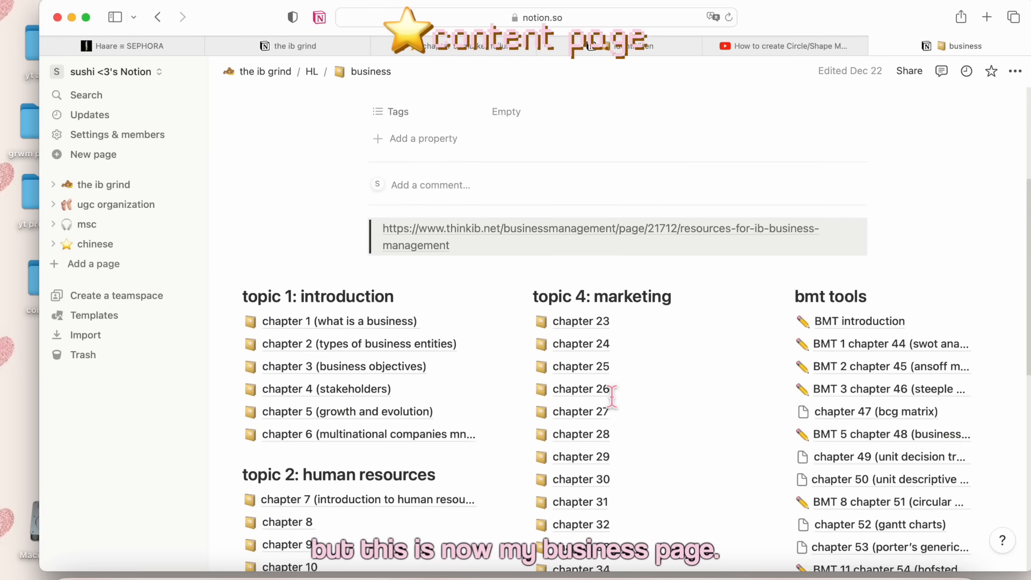
- Scroll through the business page's topic and chapter lists
{"action": "scroll", "scroll_direction": "down", "scroll_amount": 3}
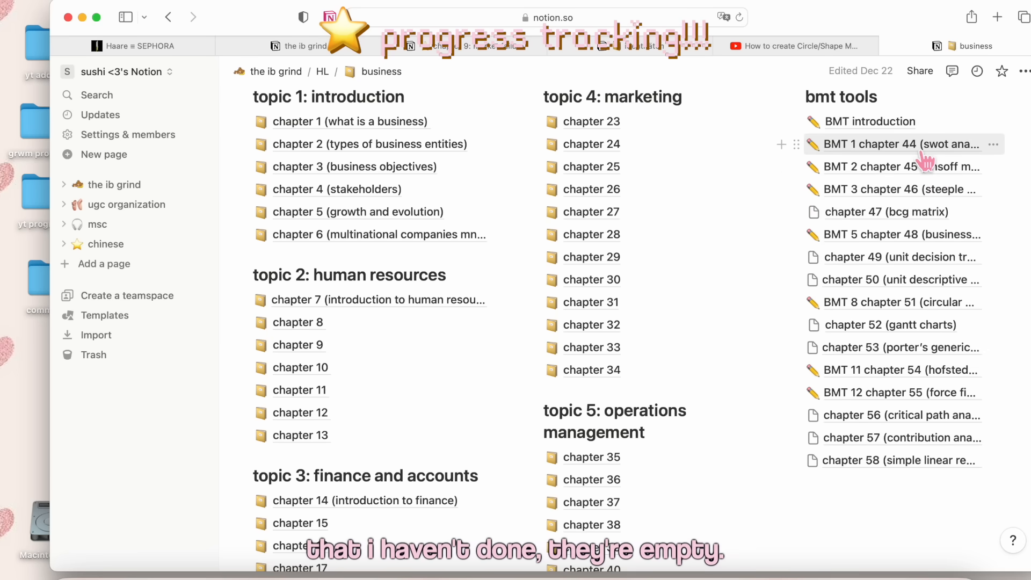
{"action": "mouse_move", "coordinate": [862, 290]}
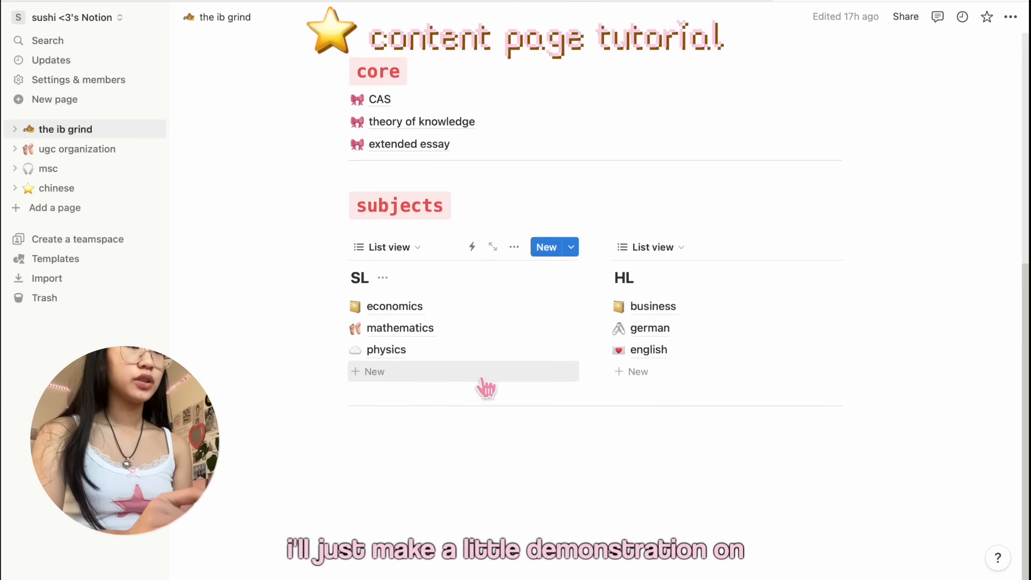
- Add a new SL subject entry named 'urmom' and start a slash command on its page
{"action": "left_click", "coordinate": [374, 372]}
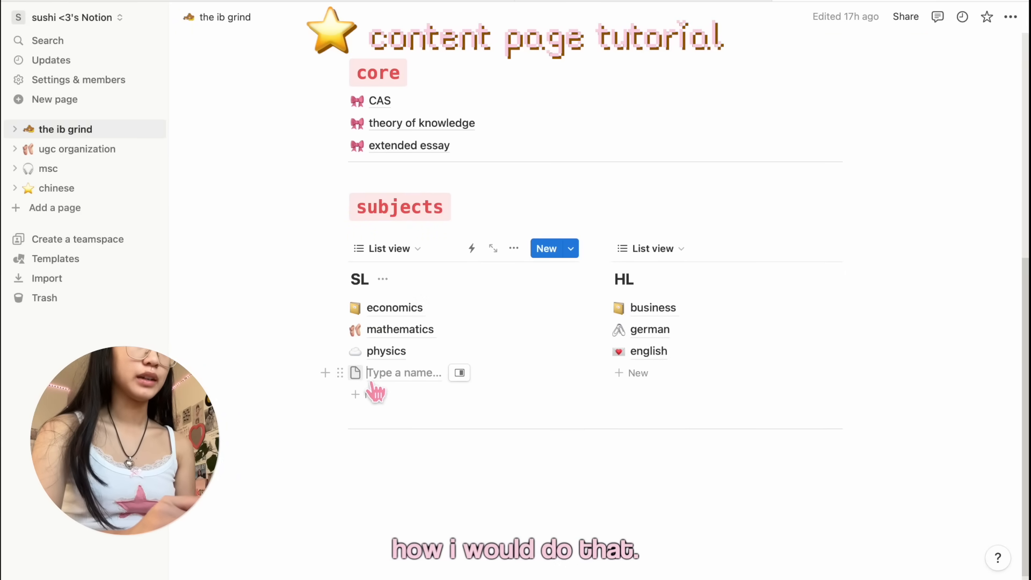
{"action": "type", "text": "urmom"}
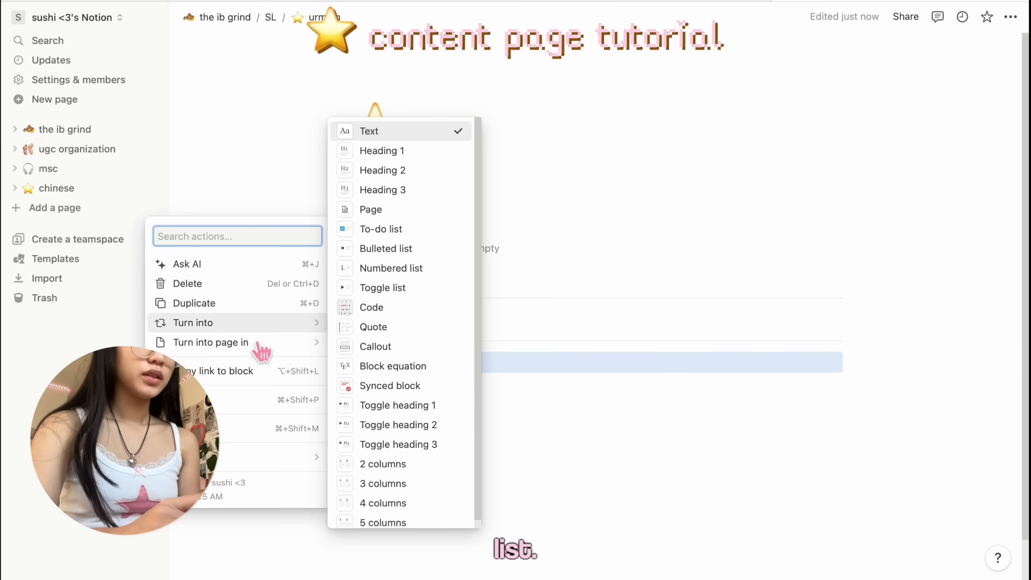
{"action": "mouse_move", "coordinate": [383, 170]}
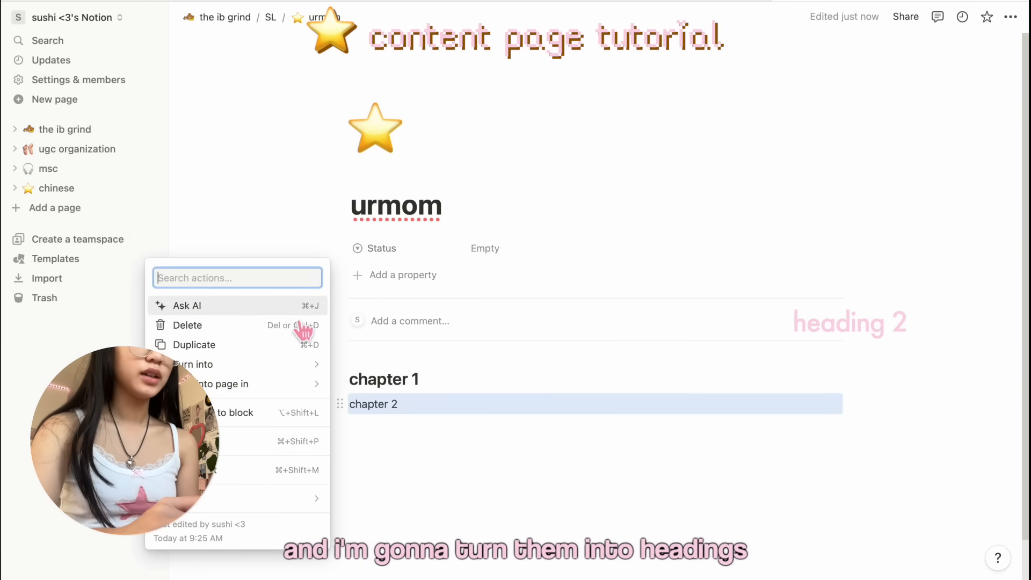
{"action": "type", "text": "/"}
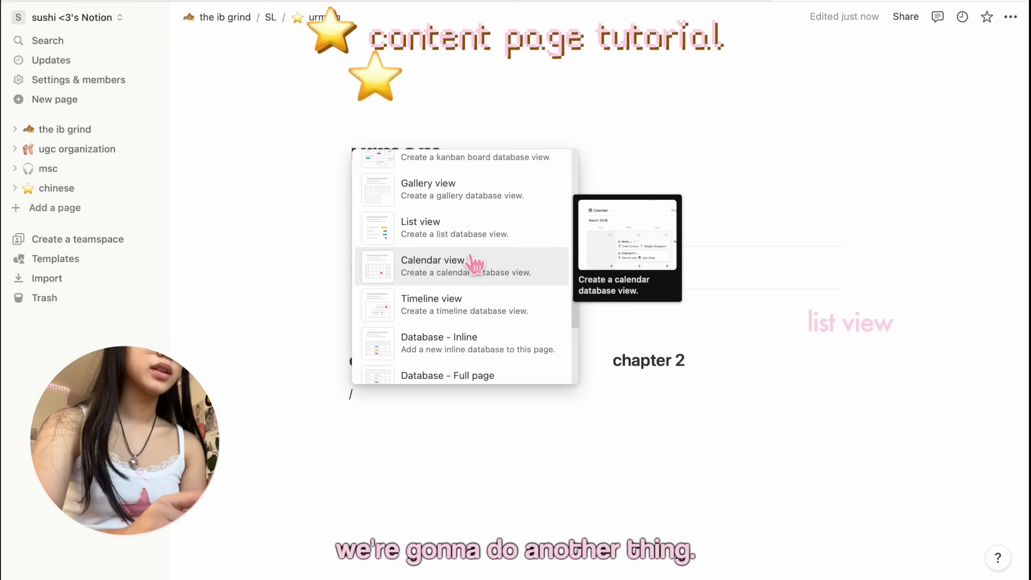
- Add a list view with a new database under the heading and open its Page 1 entry
{"action": "left_click", "coordinate": [420, 221]}
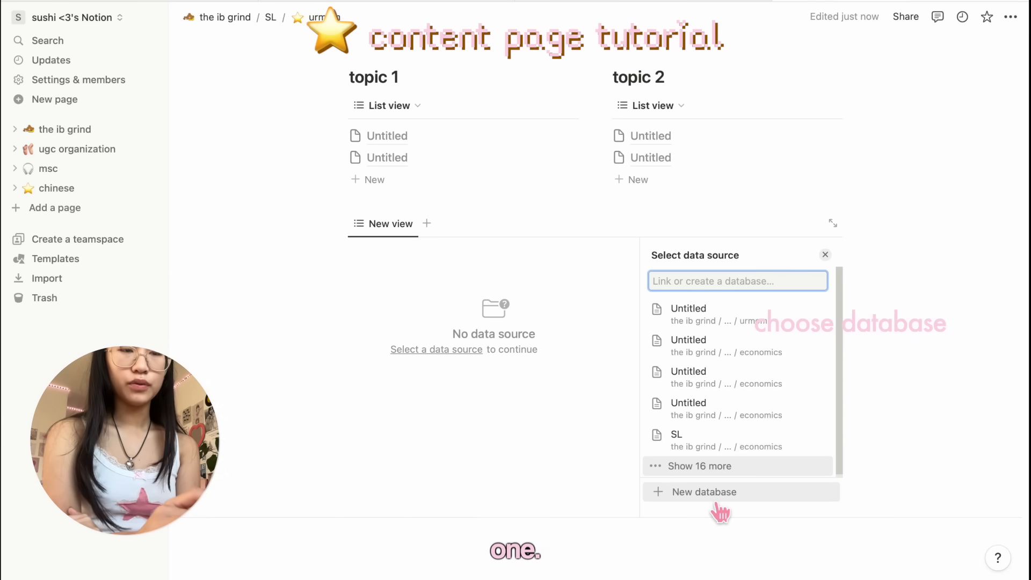
{"action": "left_click", "coordinate": [703, 491]}
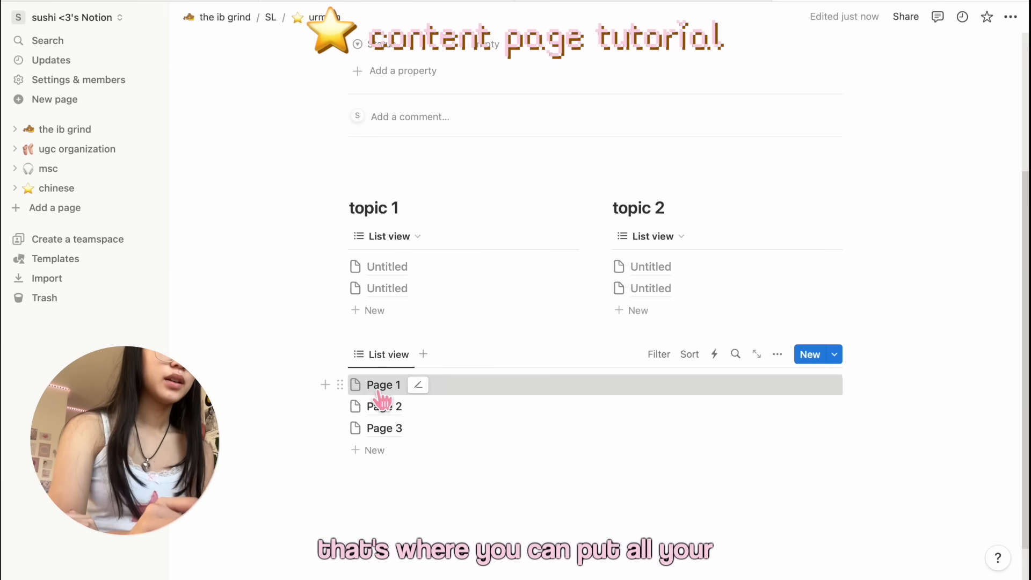
{"action": "left_click", "coordinate": [382, 384]}
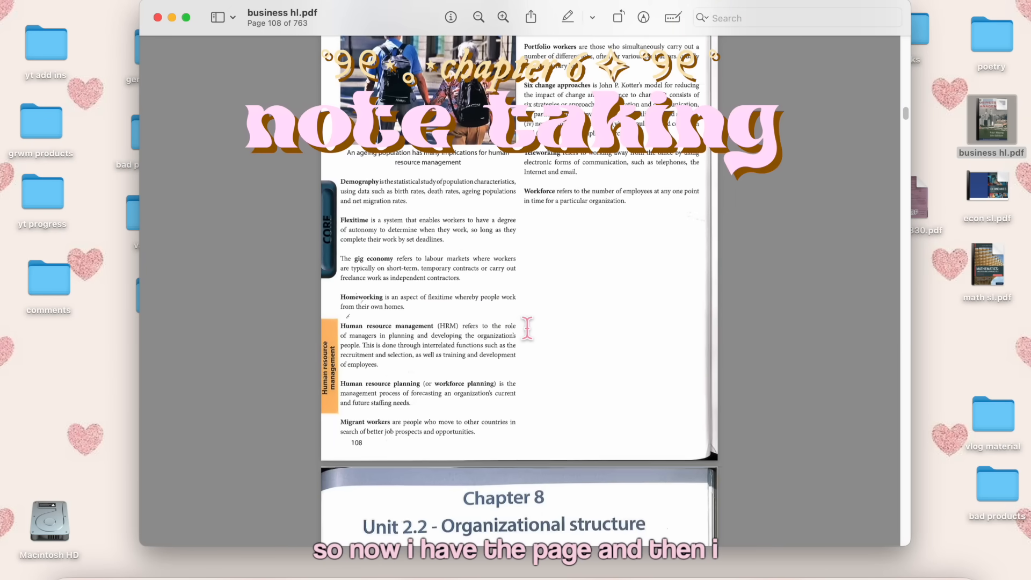
- Scroll the business textbook to the Chapter 8 organizational structure pages
{"action": "scroll", "scroll_direction": "down", "scroll_amount": 3}
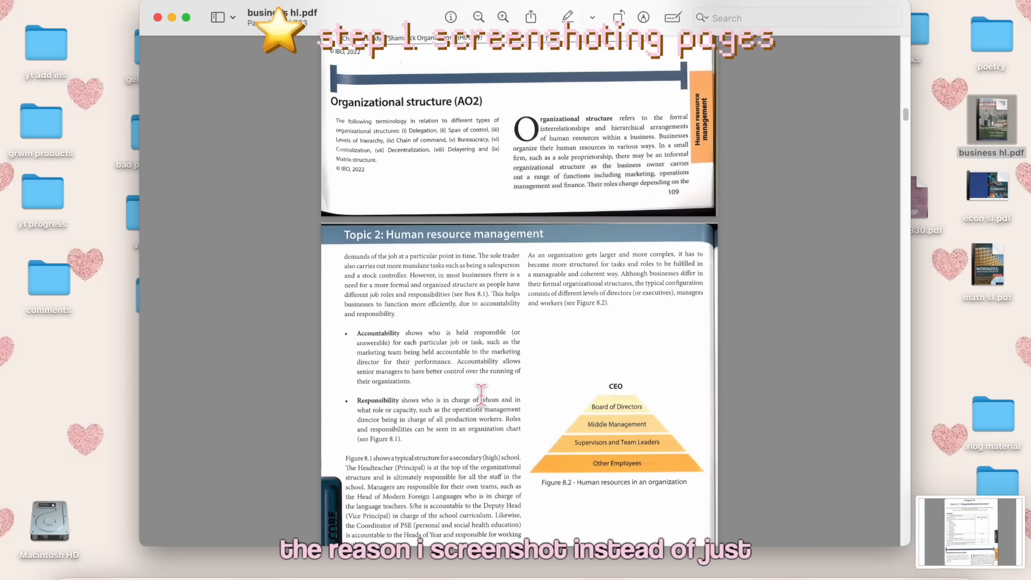
{"action": "scroll", "scroll_direction": "down", "scroll_amount": 3}
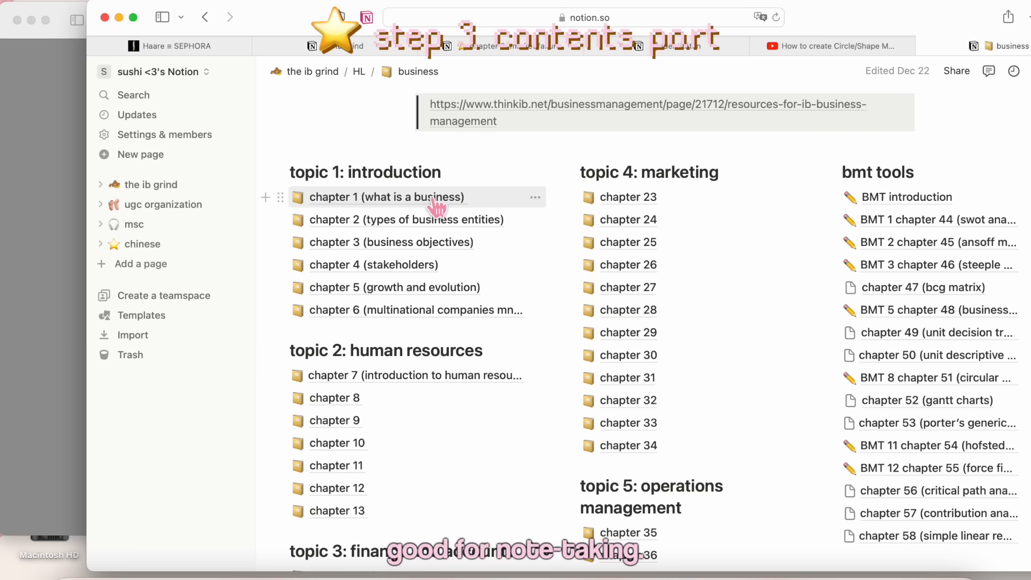
- Open the chapter 8 (organisational structure) page from the business chapter list
{"action": "left_click", "coordinate": [386, 198]}
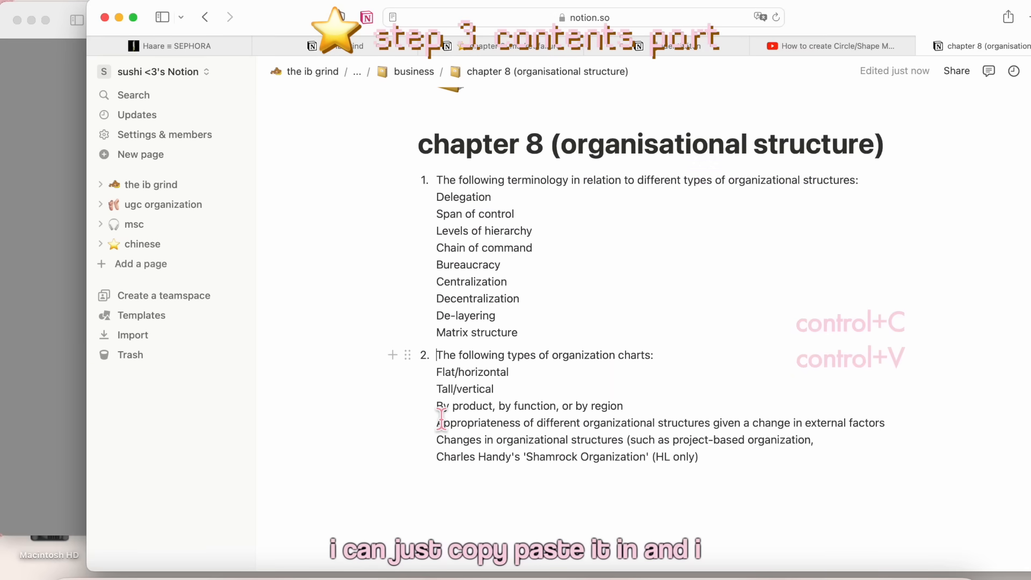
{"action": "mouse_move", "coordinate": [440, 489]}
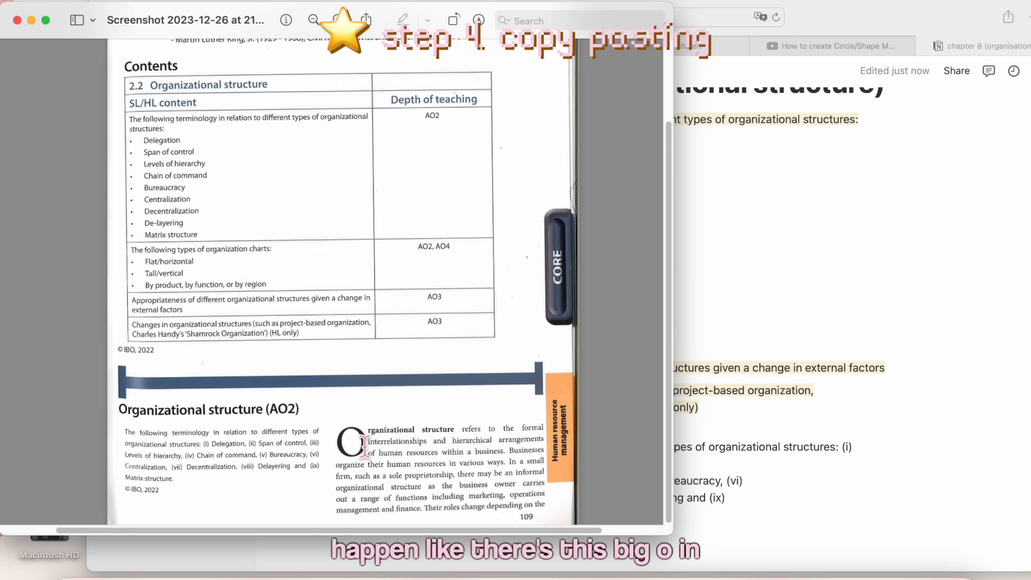
- Delete the large decorative O from the screenshot and select the organizational structure paragraph
{"action": "left_click", "coordinate": [350, 443]}
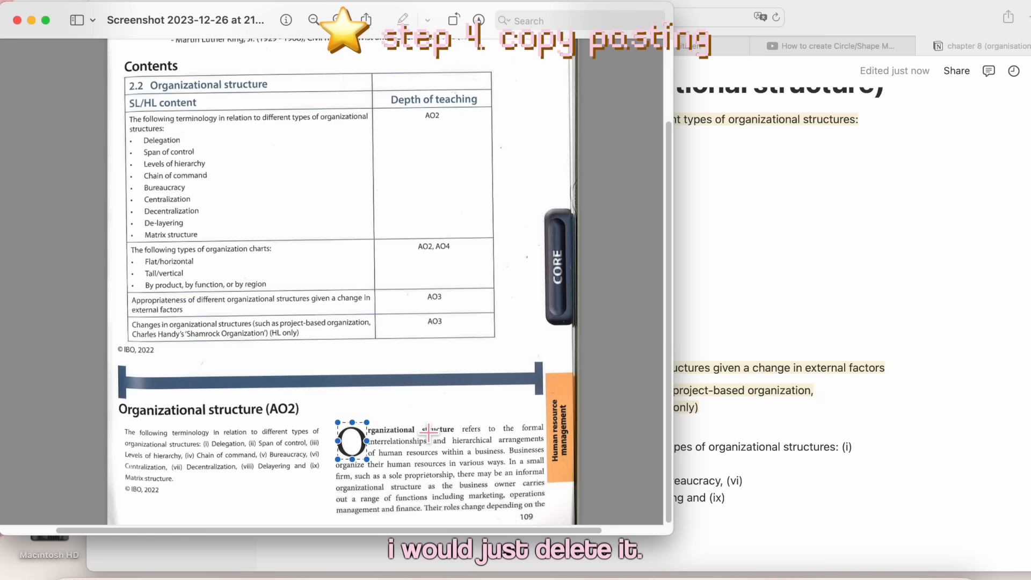
{"action": "key", "text": "Delete"}
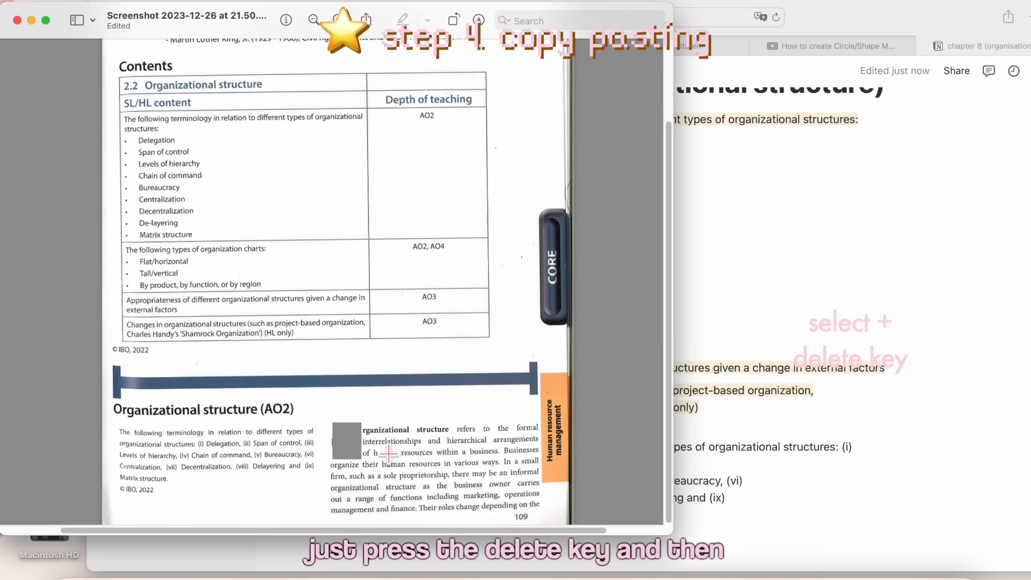
{"action": "left_click_drag", "start_coordinate": [360, 429], "coordinate": [550, 509]}
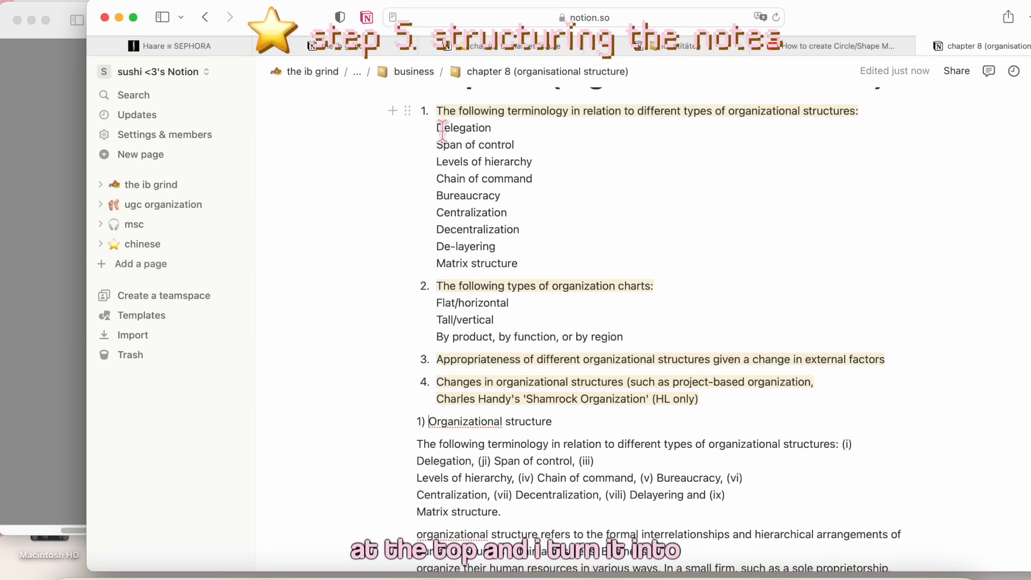
- Select the Organizational structure line for a heading and close the screenshot window
{"action": "left_click", "coordinate": [406, 421]}
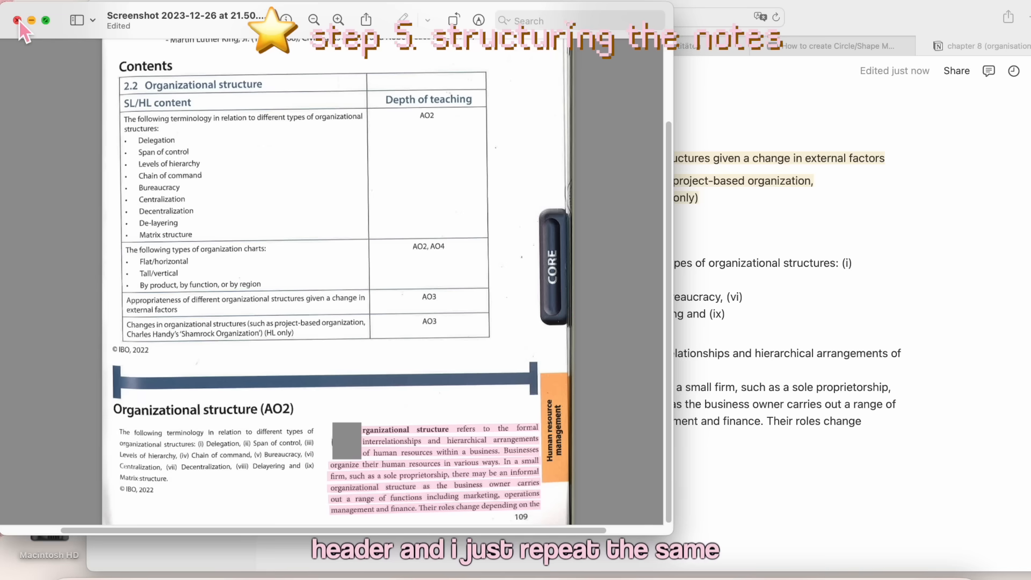
{"action": "left_click", "coordinate": [14, 20]}
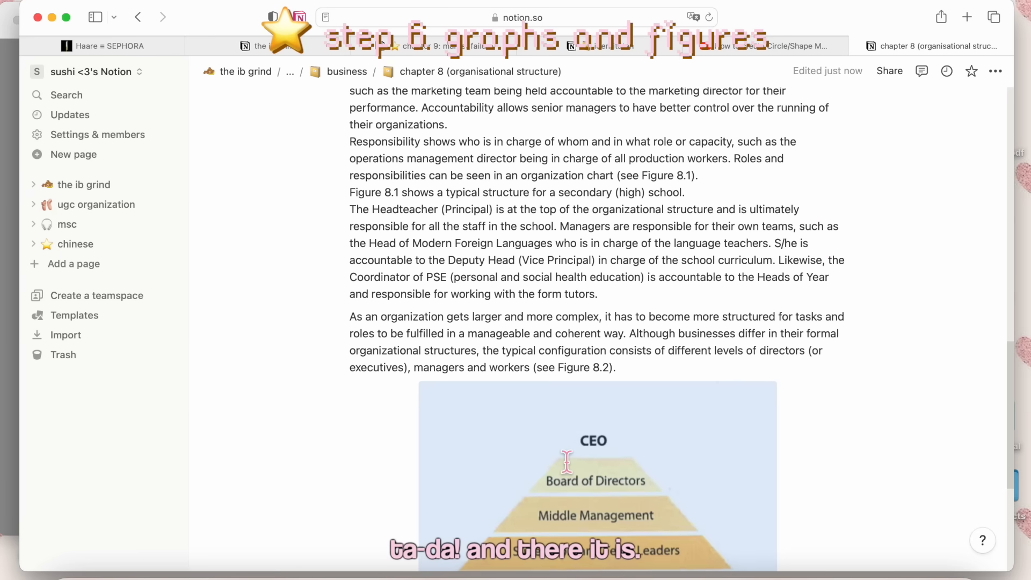
- Mark out the Figure 8.1 chart in the textbook screenshot for copying
{"action": "scroll", "scroll_direction": "down", "scroll_amount": 3}
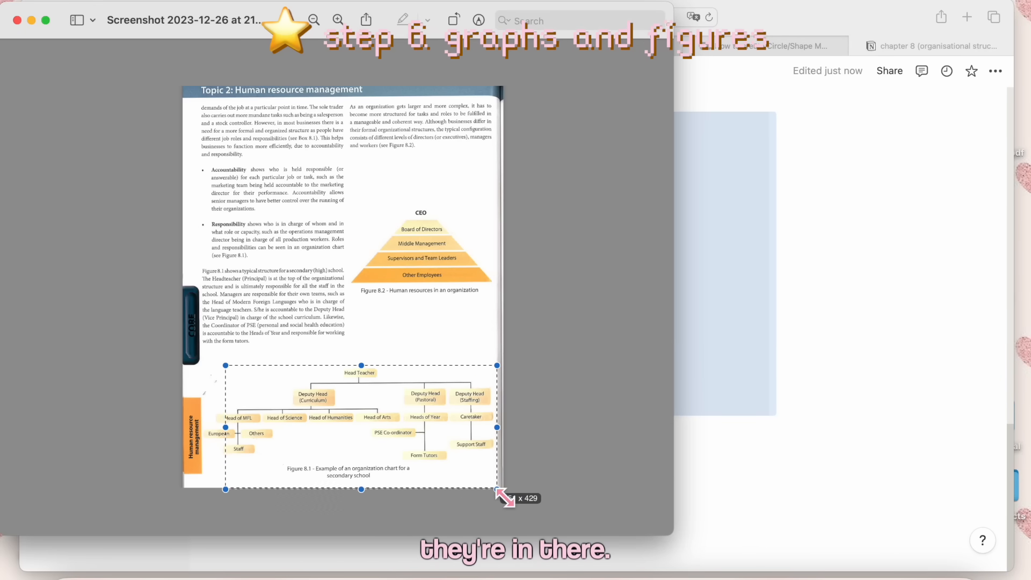
{"action": "left_click_drag", "start_coordinate": [226, 365], "coordinate": [203, 357]}
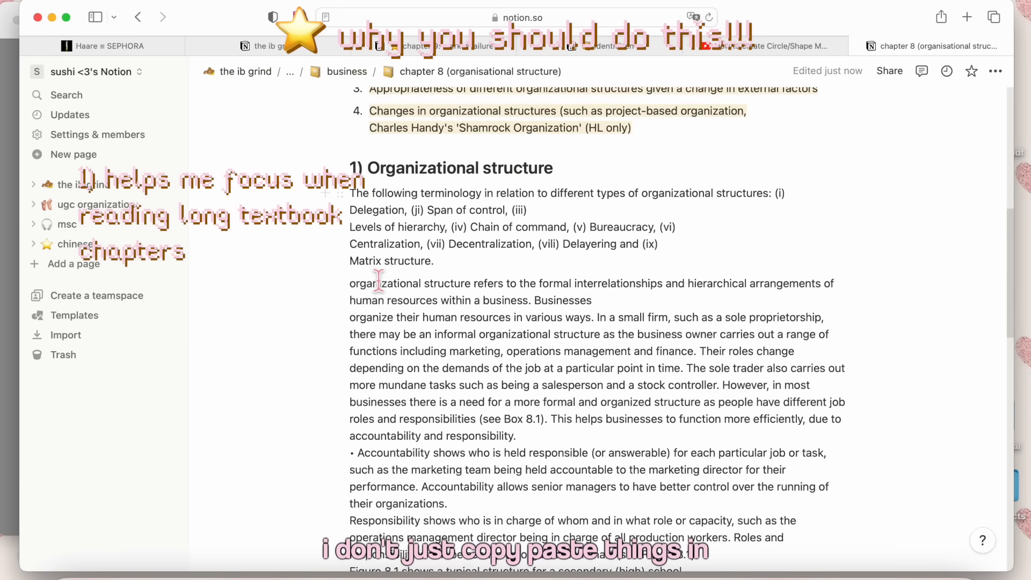
- Return to the business subject page and review the chapter 2 sole trader notes
{"action": "scroll", "scroll_direction": "down", "scroll_amount": 3}
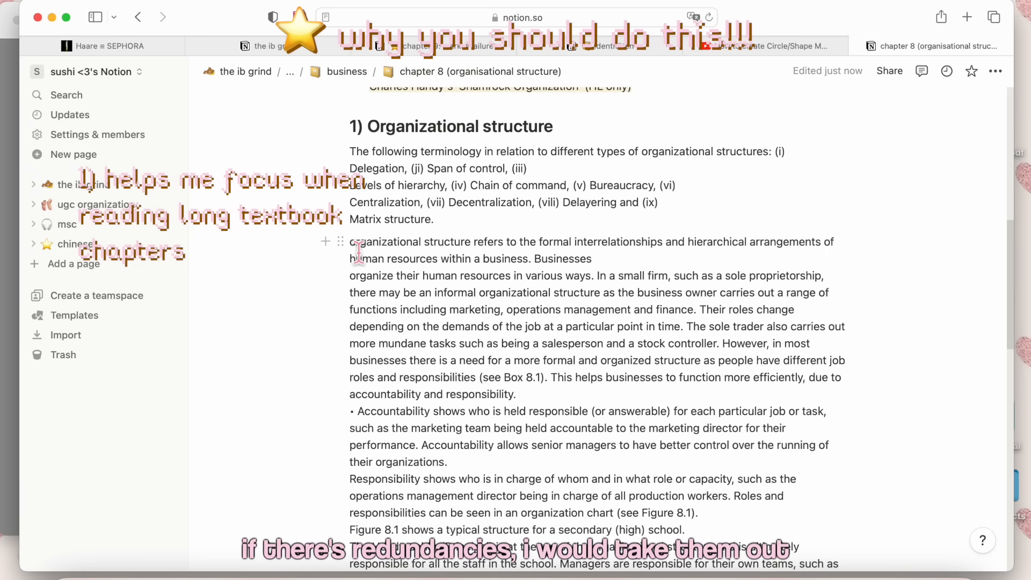
{"action": "mouse_move", "coordinate": [516, 275]}
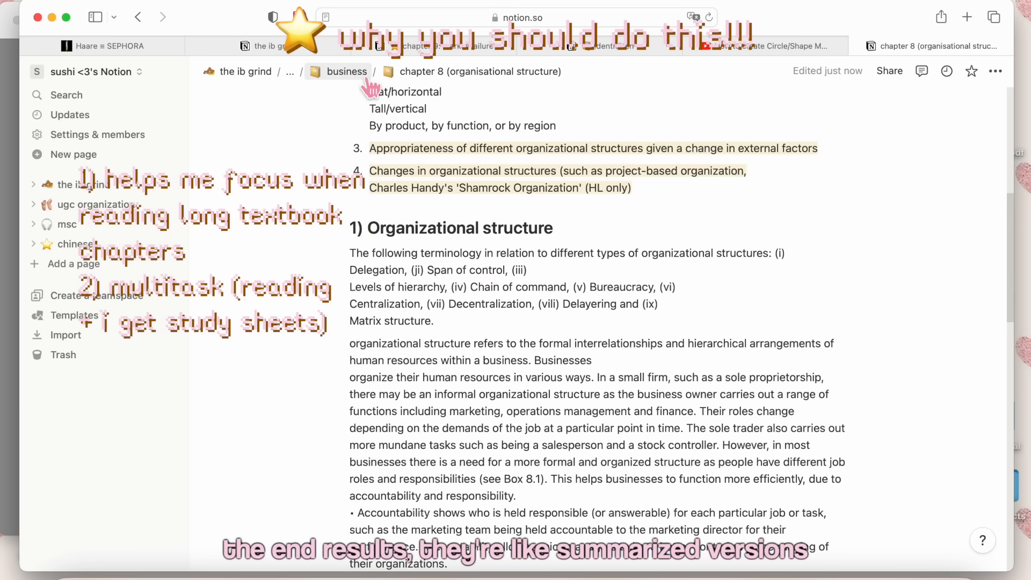
{"action": "left_click", "coordinate": [346, 71]}
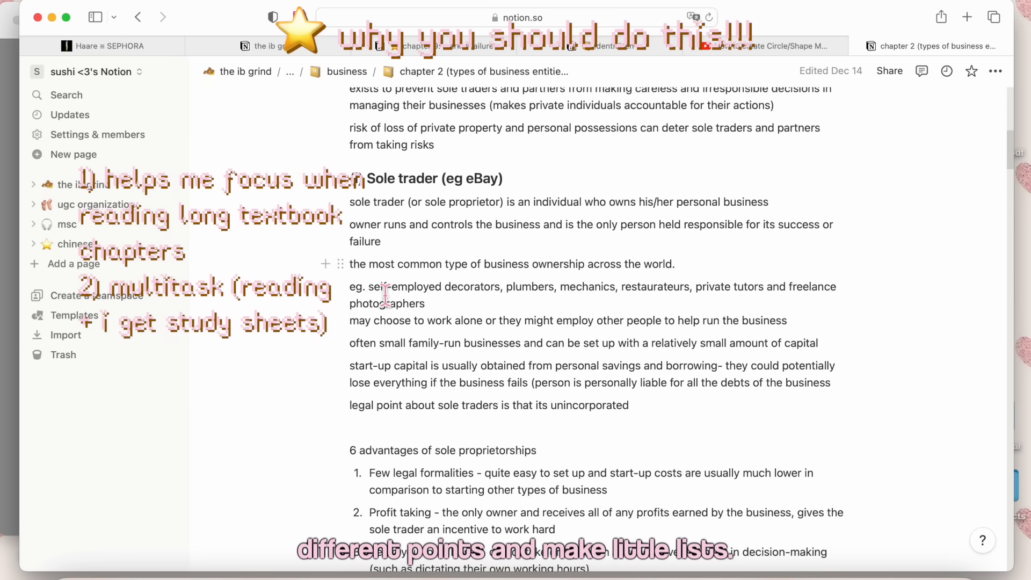
{"action": "scroll", "scroll_direction": "down", "scroll_amount": 3}
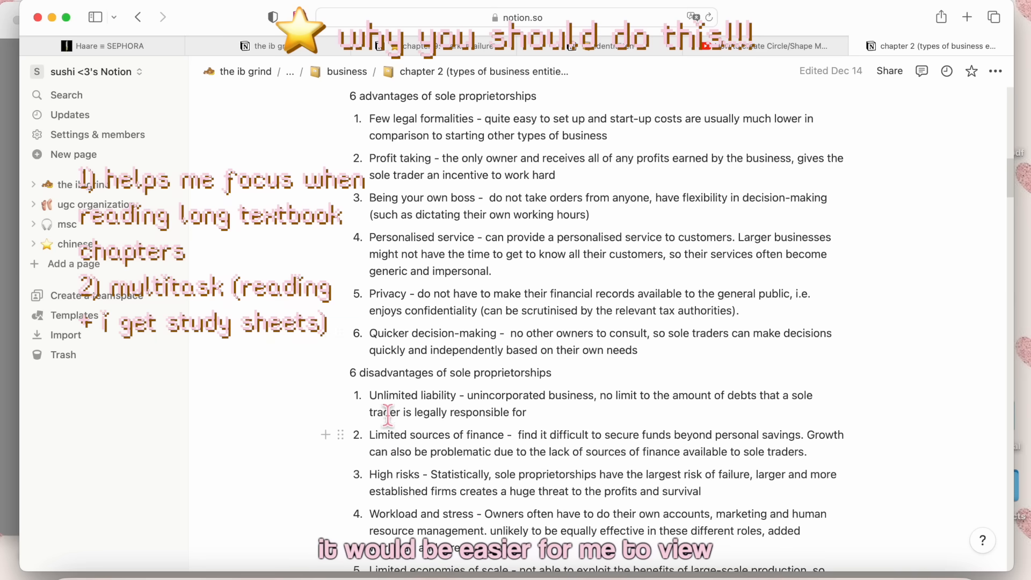
{"action": "scroll", "scroll_direction": "down", "scroll_amount": 3}
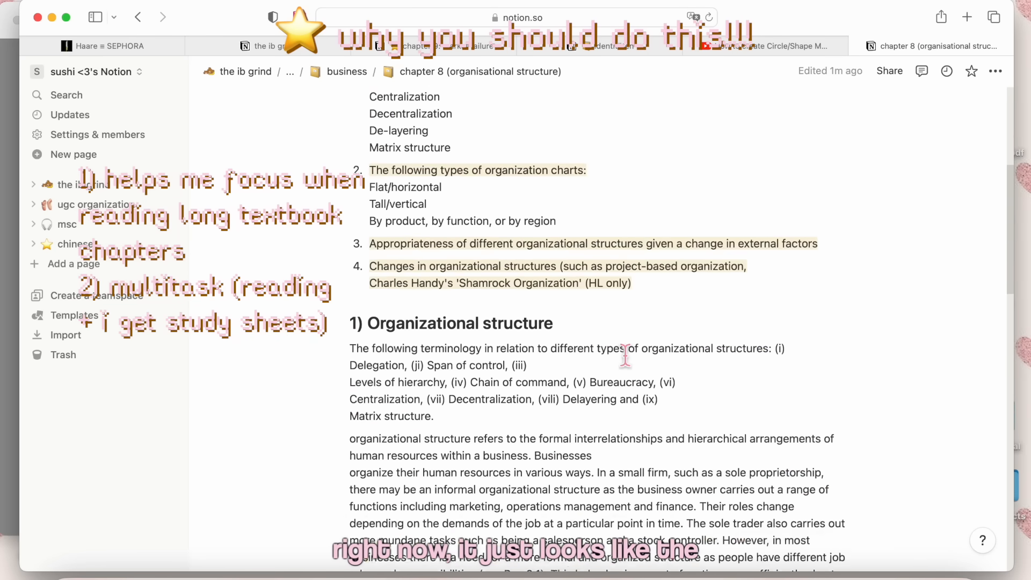
{"action": "scroll", "scroll_direction": "down", "scroll_amount": 3}
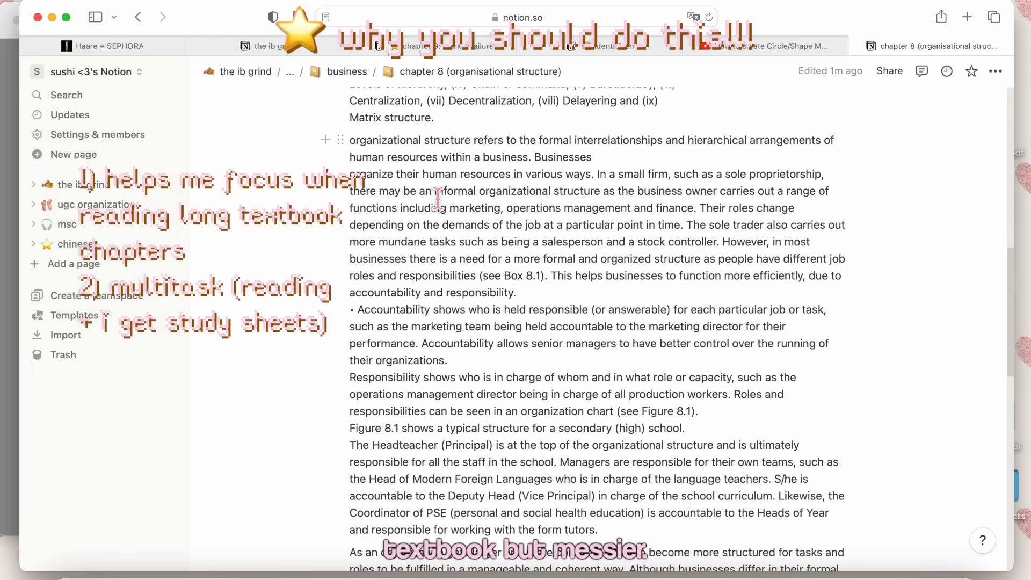
{"action": "scroll", "scroll_direction": "down", "scroll_amount": 3}
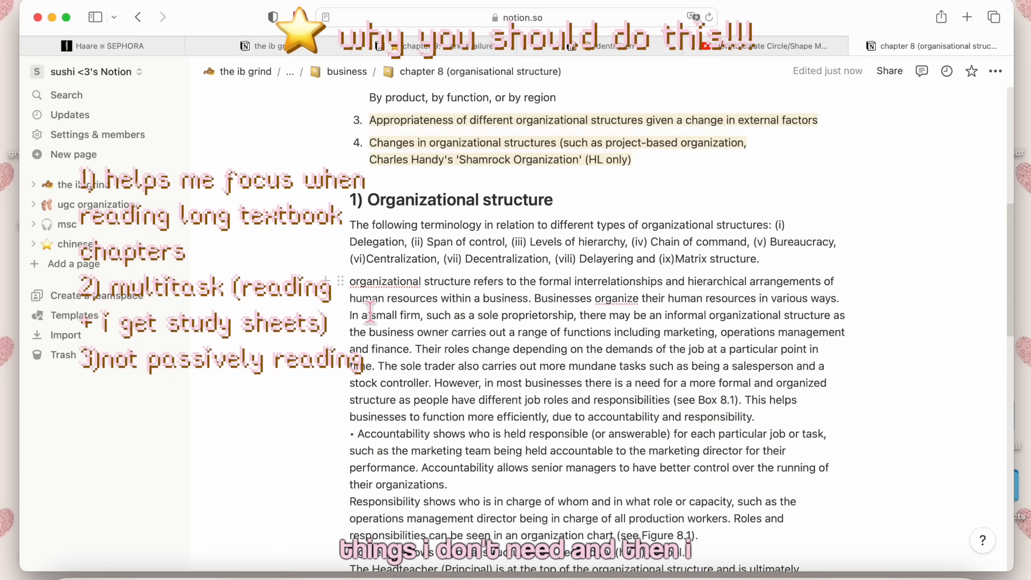
- Add the point '4) saves time (2 in one)' to the chapter notes
{"action": "type", "text": "4) saves time (2 in one)"}
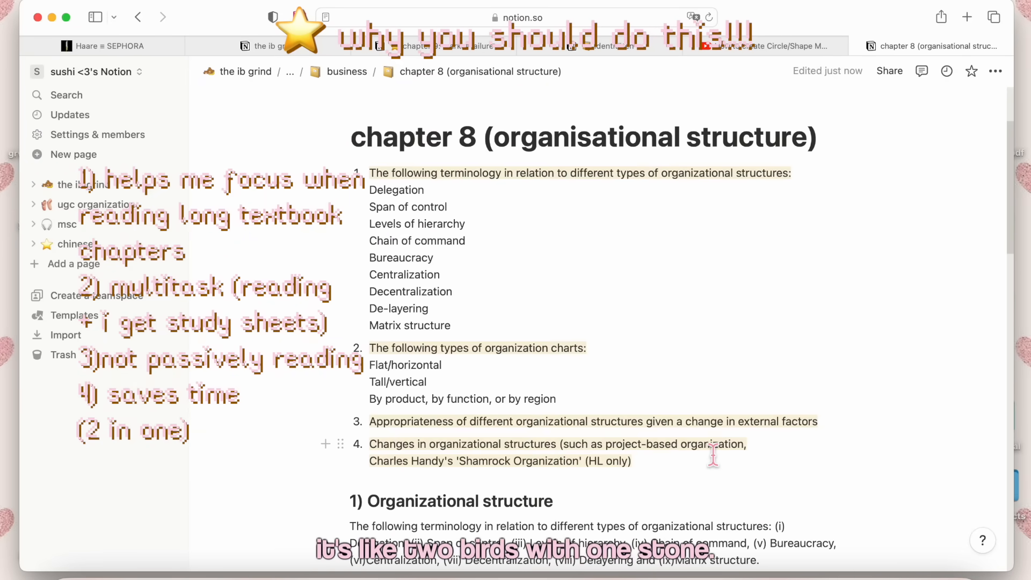
{"action": "scroll", "scroll_direction": "down", "scroll_amount": 3}
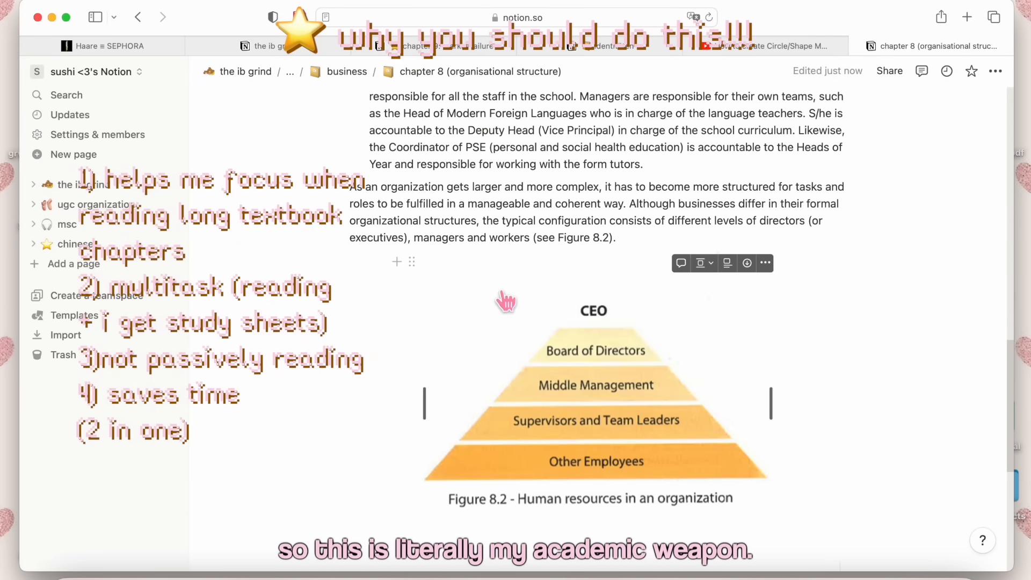